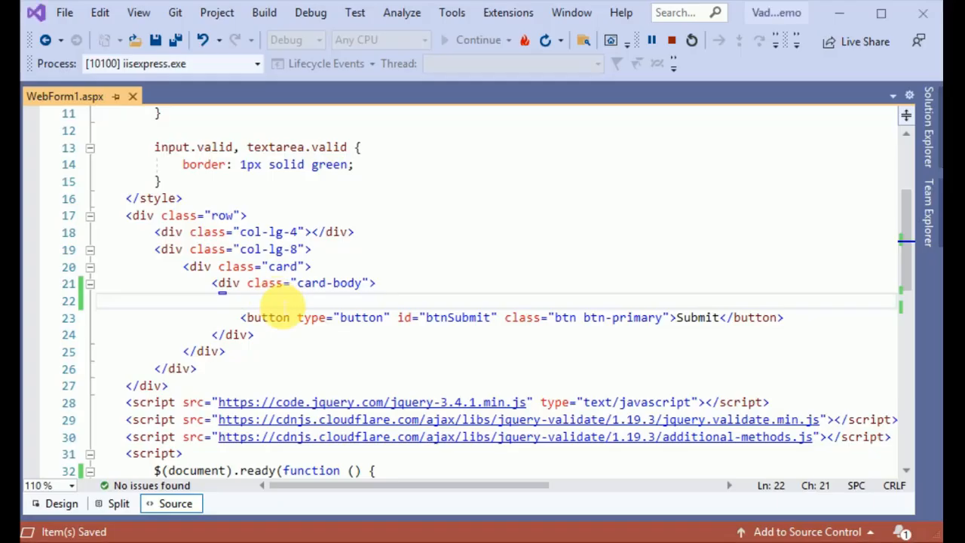
Step: Write <label class="form-label">Gender</label> inside the card-body div and move to a new line
{"action": "type", "text": "<"}
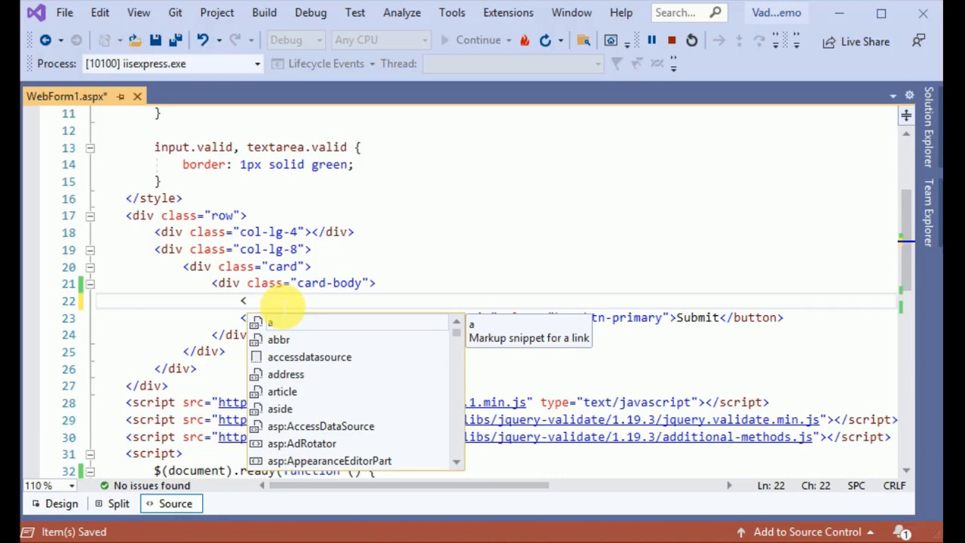
{"action": "type", "text": "label></label>"}
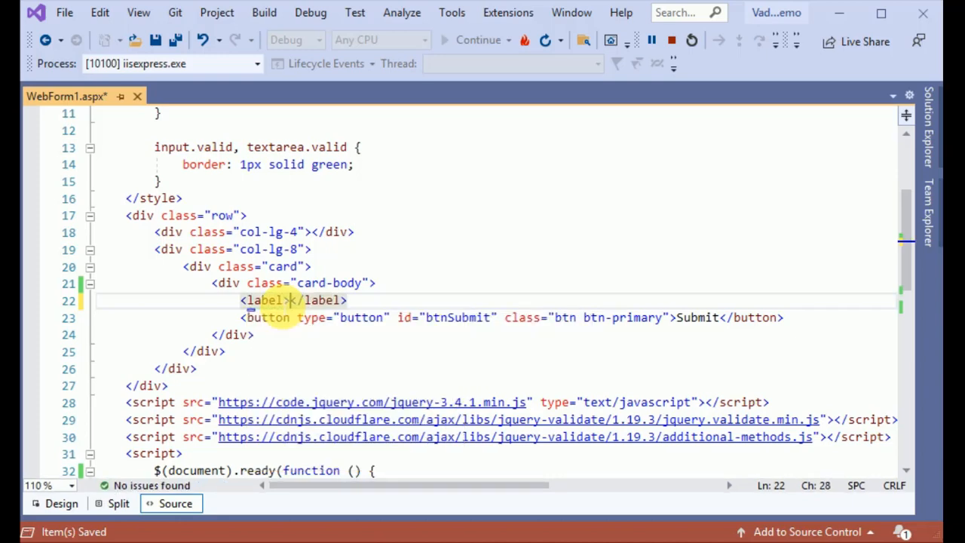
{"action": "type", "text": "\" \""}
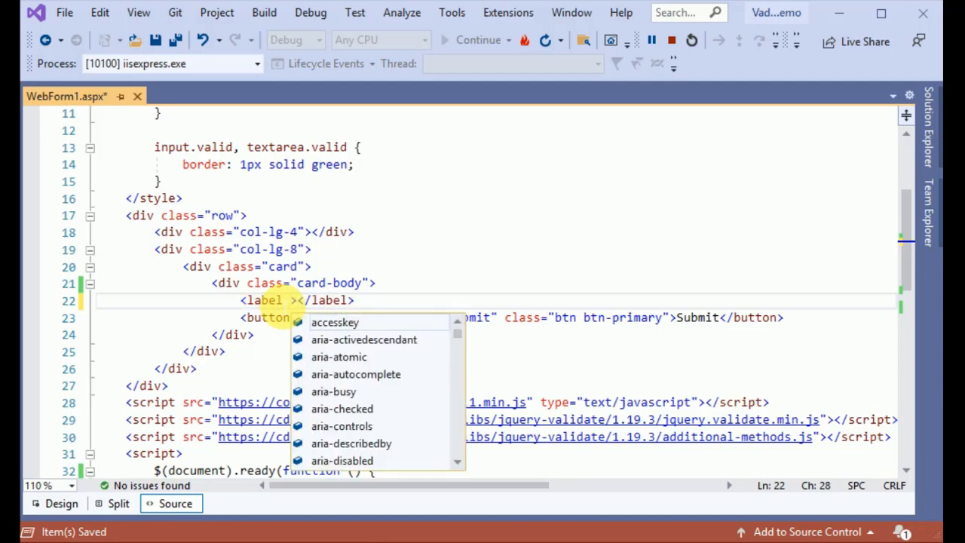
{"action": "type", "text": "class=\""}
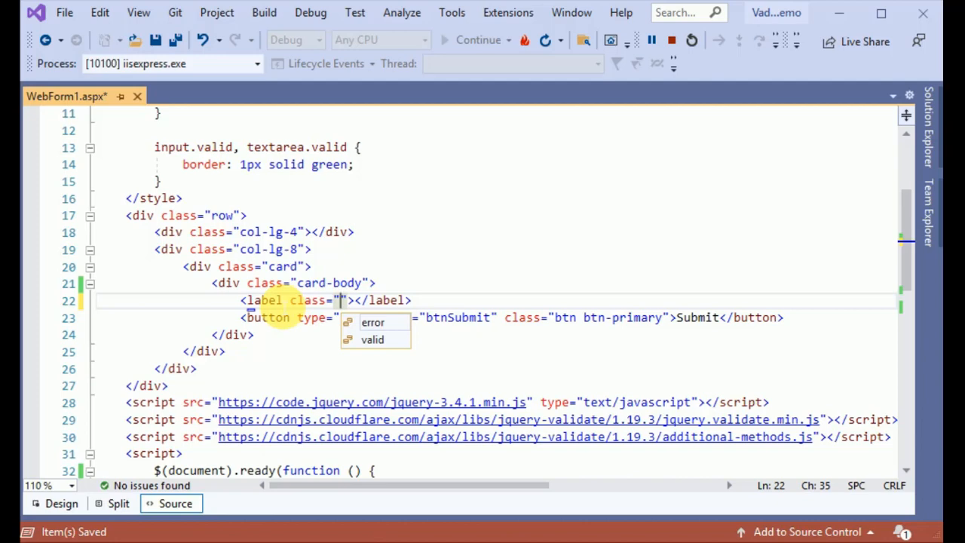
{"action": "type", "text": "form-l"}
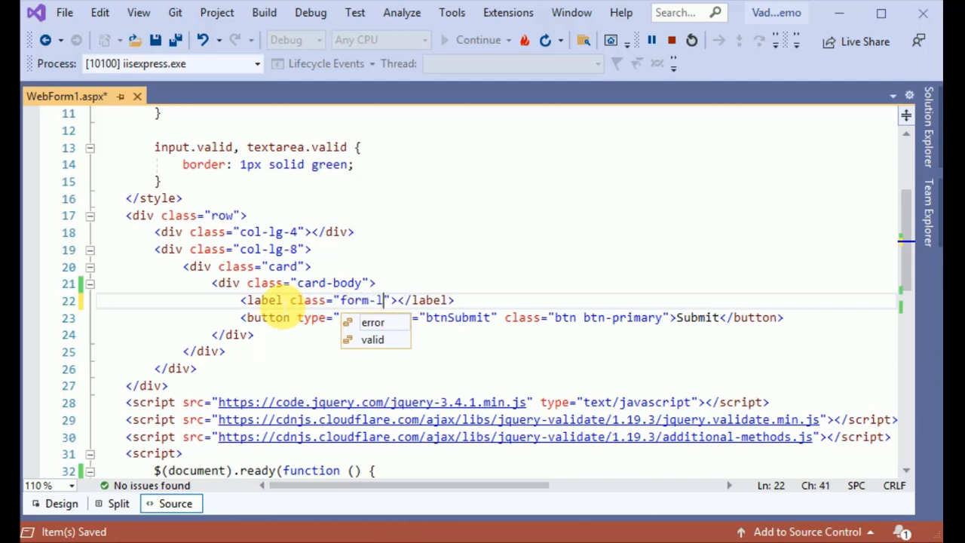
{"action": "type", "text": "abel"}
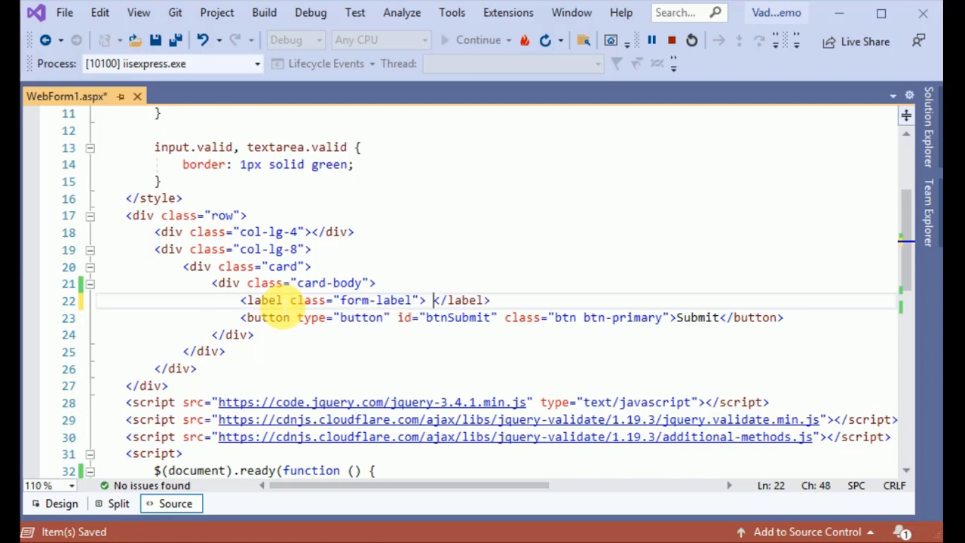
{"action": "type", "text": "G"}
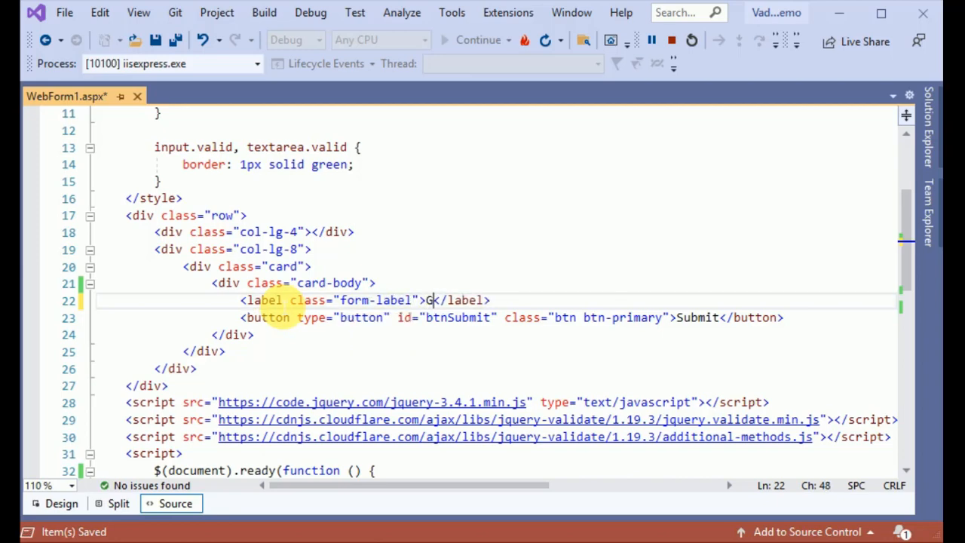
{"action": "type", "text": "ender"}
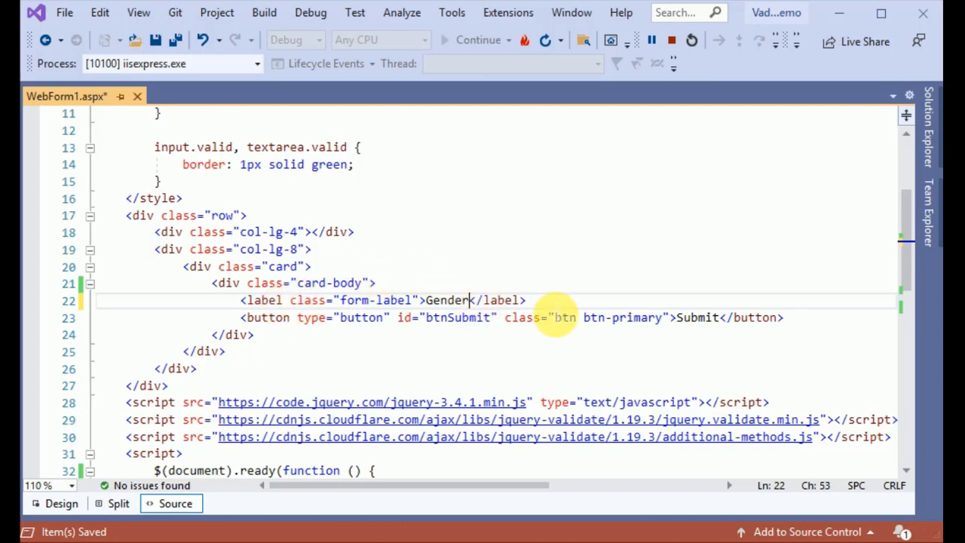
{"action": "key", "text": "enter"}
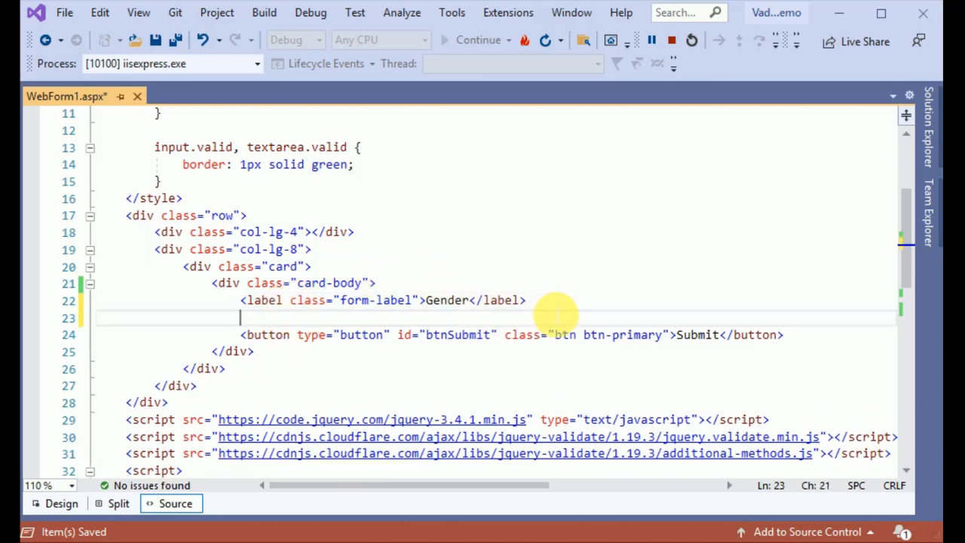
Step: Write a select with id="Gender", name="Gender", class="form-control" and its closing tag under the label
{"action": "type", "text": "<select"}
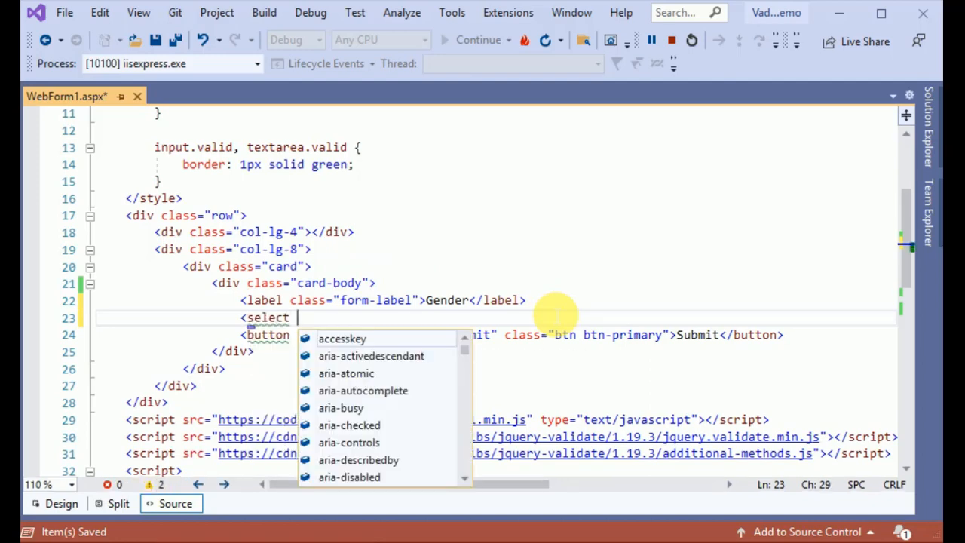
{"action": "type", "text": "id=\""}
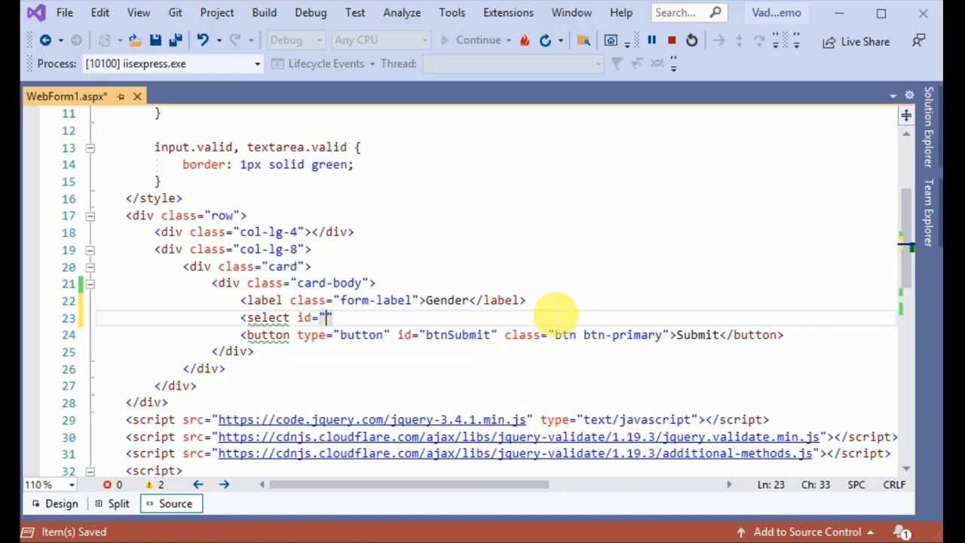
{"action": "type", "text": "Gender\""}
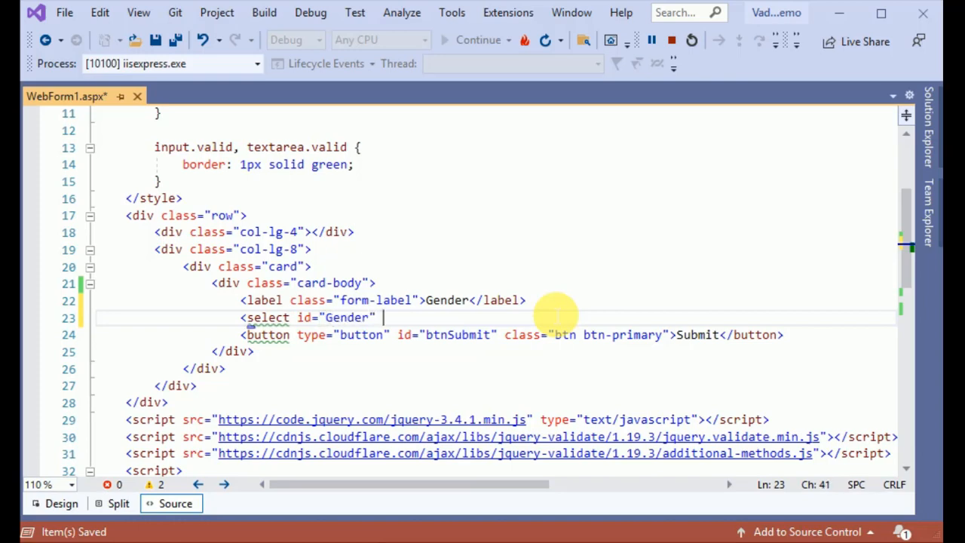
{"action": "type", "text": "nameG"}
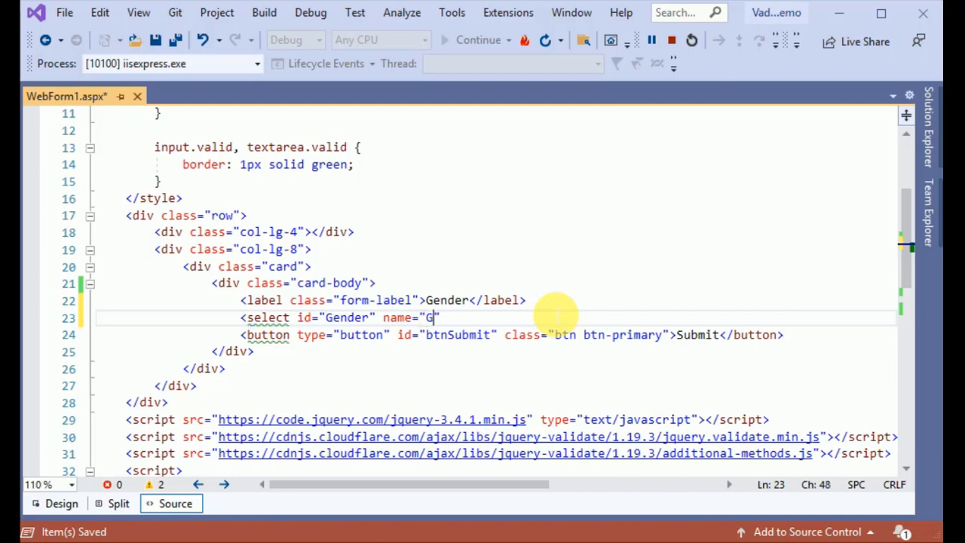
{"action": "type", "text": "ender\""}
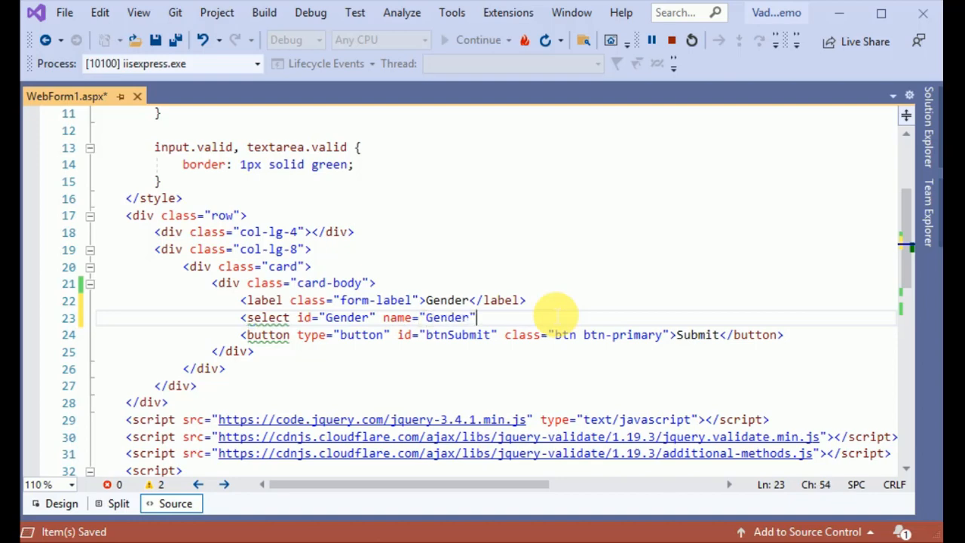
{"action": "type", "text": "class=\"\""}
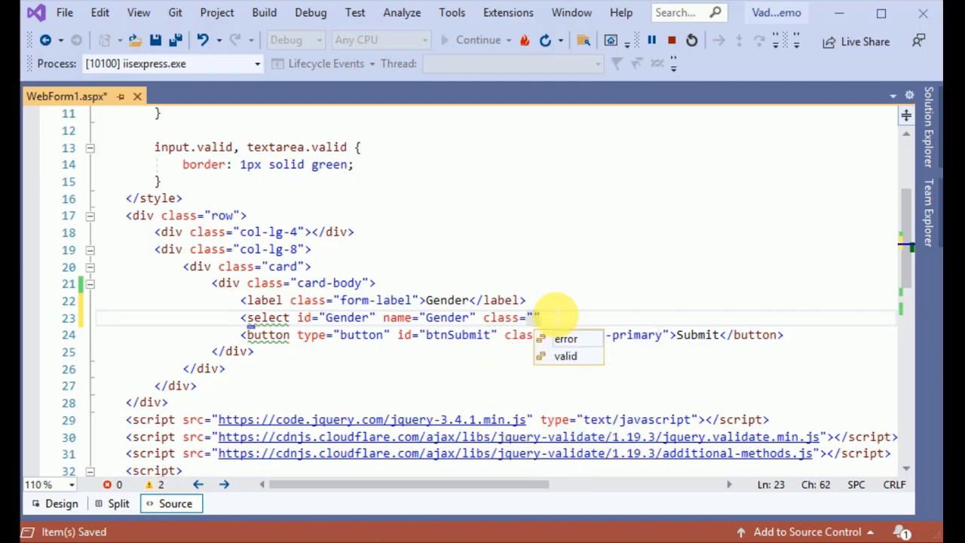
{"action": "type", "text": "form"}
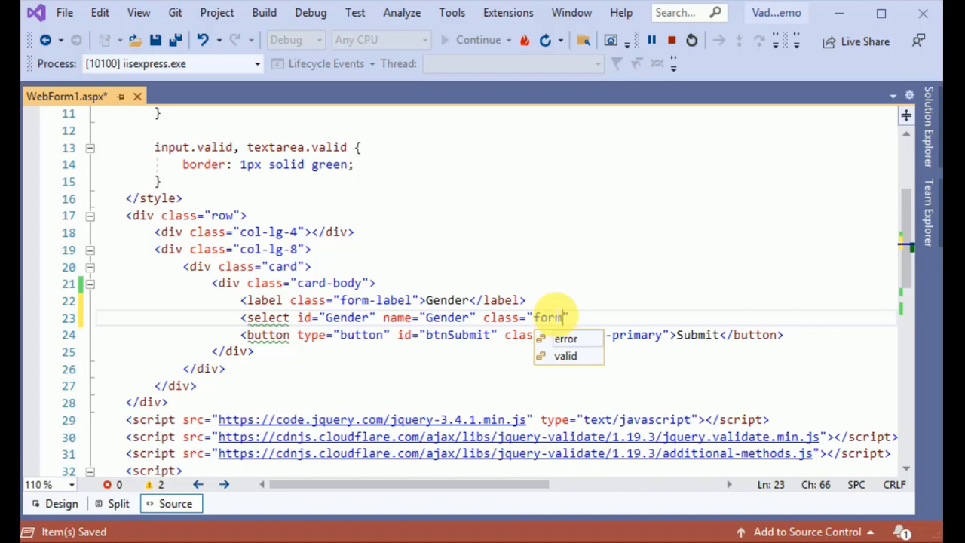
{"action": "type", "text": "-con"}
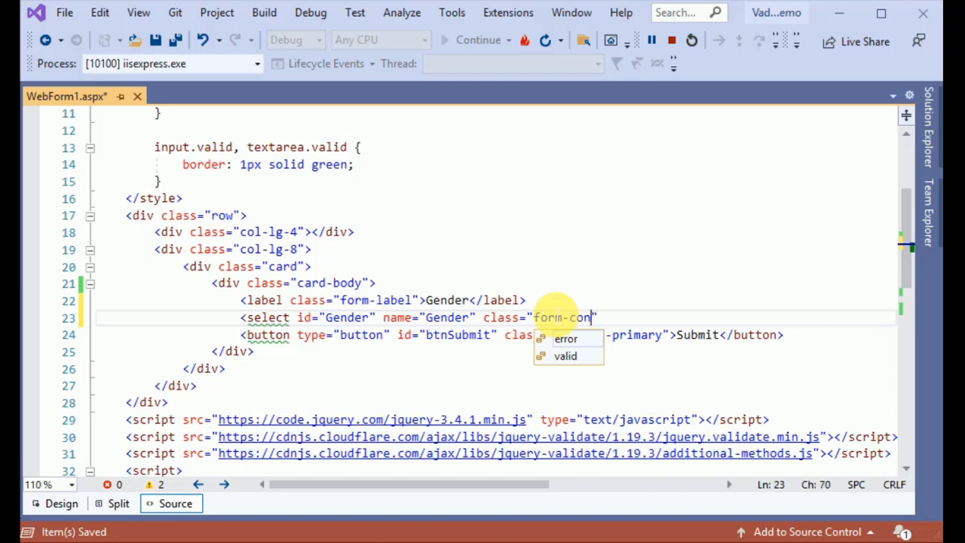
{"action": "type", "text": "trol"}
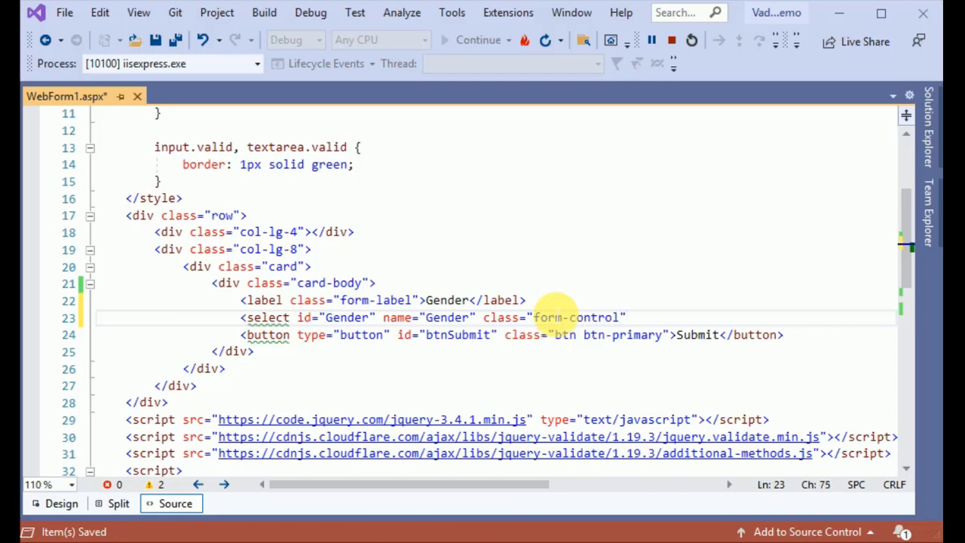
{"action": "type", "text": "<"}
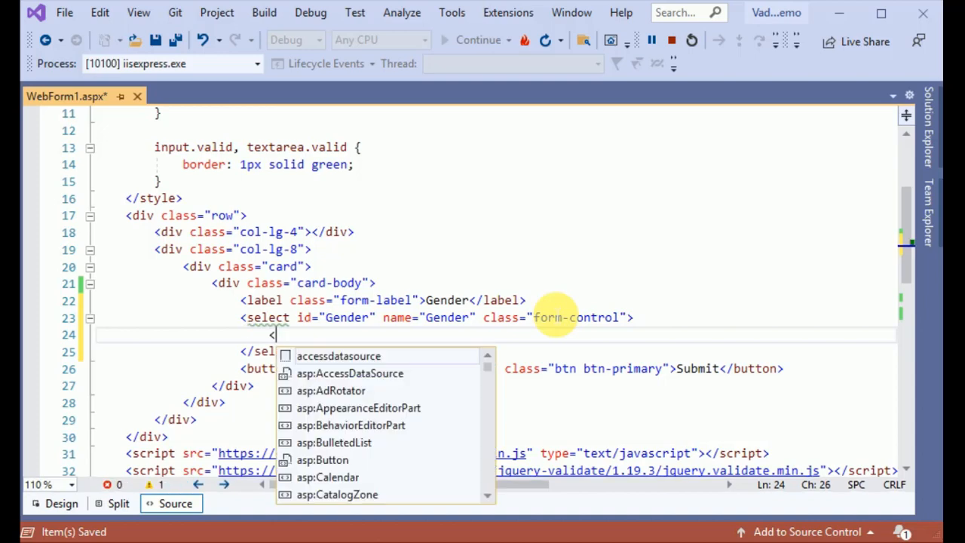
Step: Add the placeholder option <option value="0">--Select--</option> inside the select
{"action": "type", "text": "option ></option>"}
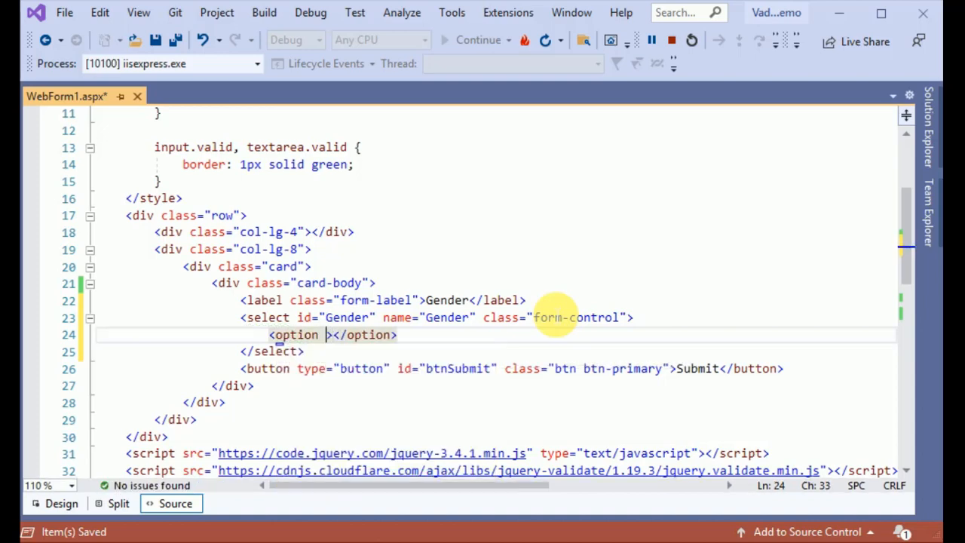
{"action": "type", "text": "value=\"\""}
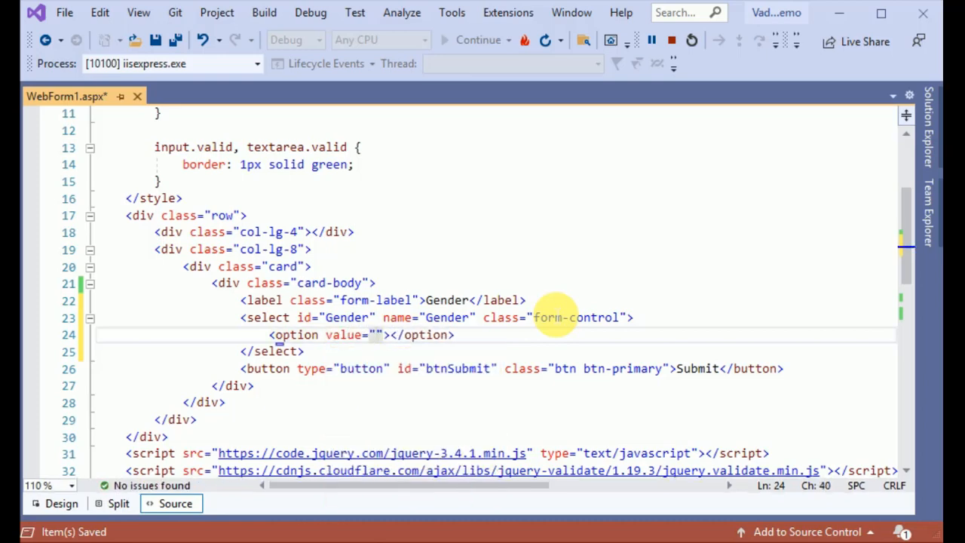
{"action": "type", "text": "0"}
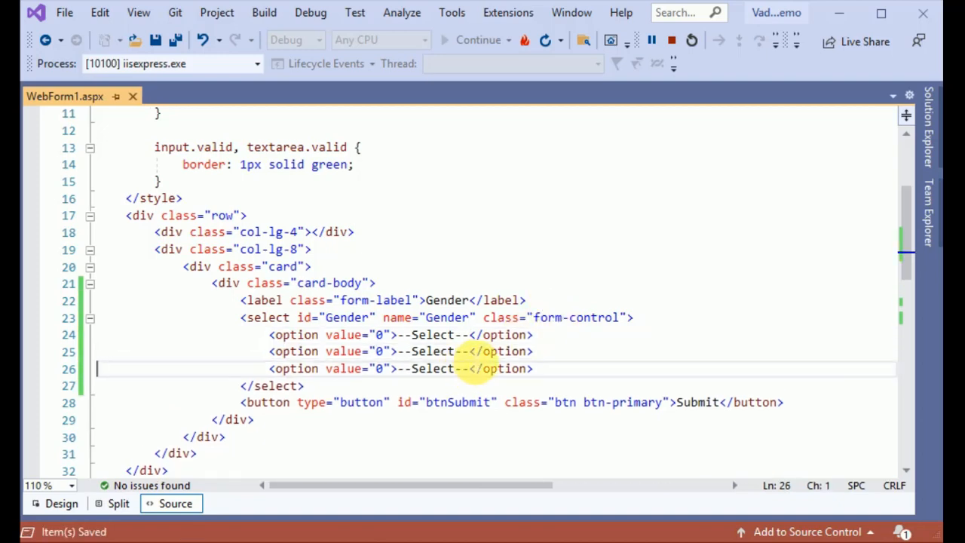
Step: Turn the copied options into Male with value 1 and Female with value 2
{"action": "double_click", "coordinate": [430, 350]}
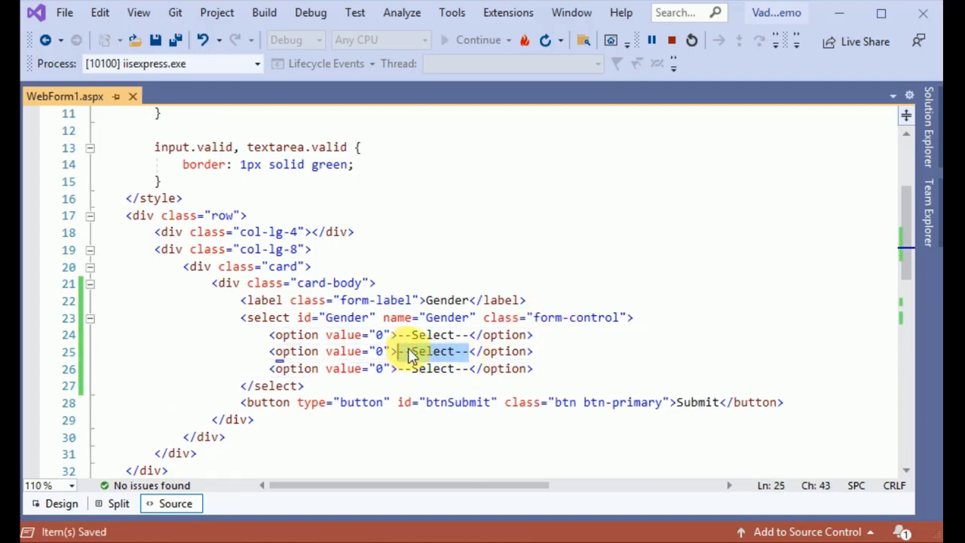
{"action": "type", "text": "Maltex"}
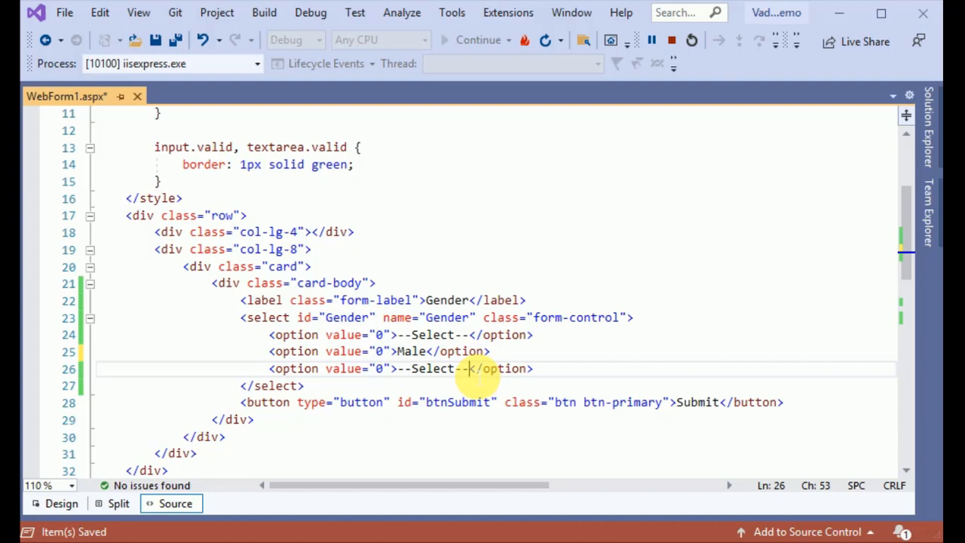
{"action": "type", "text": "F"}
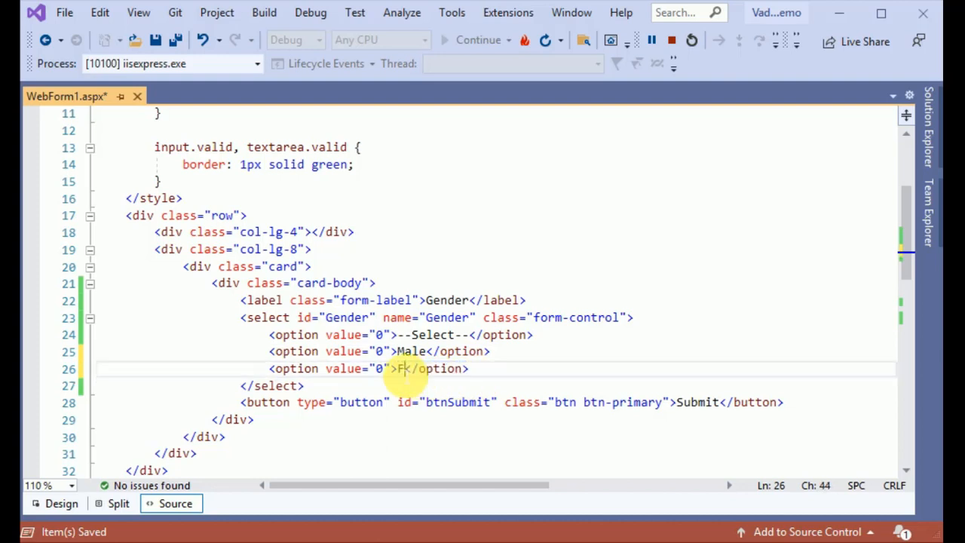
{"action": "type", "text": "emale"}
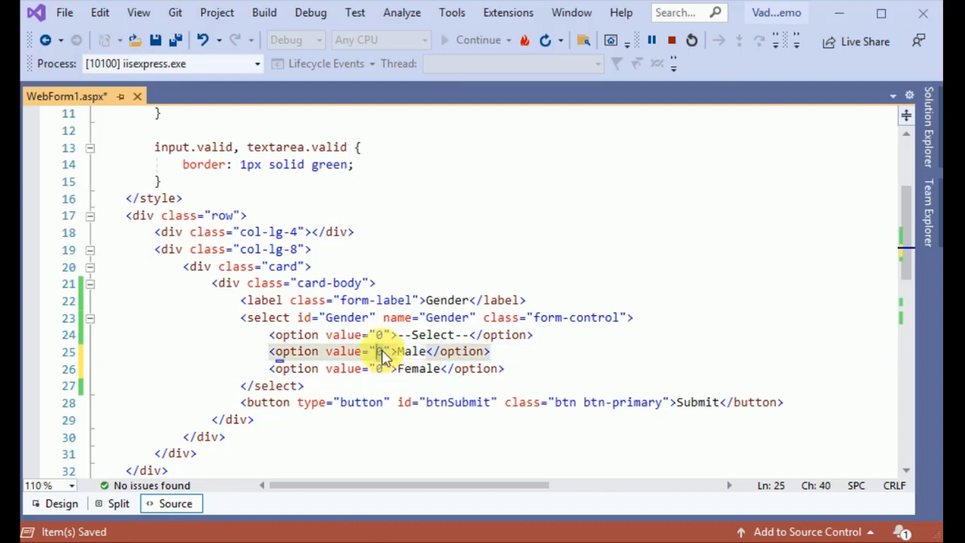
{"action": "type", "text": "1"}
{"action": "left_click", "coordinate": [386, 370]}
{"action": "type", "text": "2"}
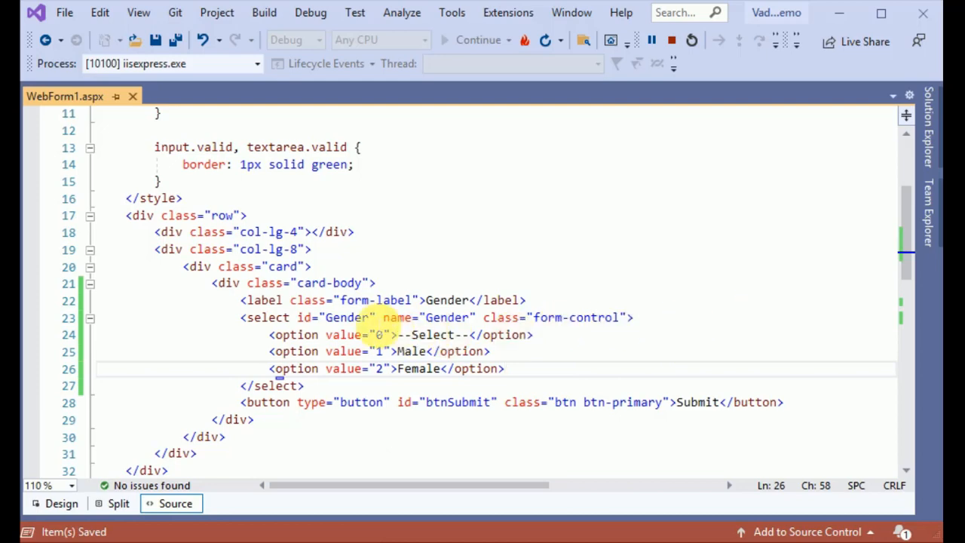
Step: Declare $.validator.addMethod('ForSelect', function (value, ele, param) { }, 'Select Gender'); in the document-ready block
{"action": "scroll", "scroll_direction": "down", "scroll_amount": 3}
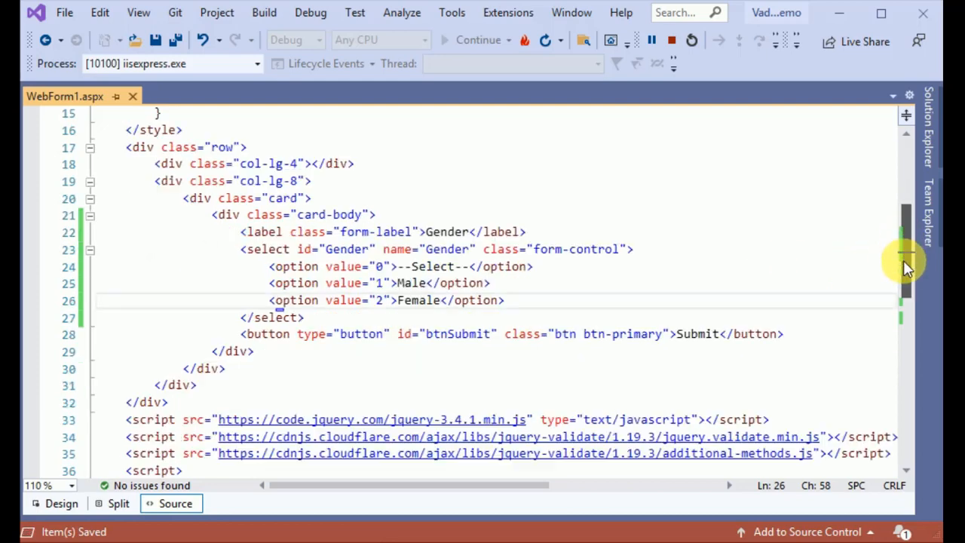
{"action": "scroll", "scroll_direction": "down", "scroll_amount": 3}
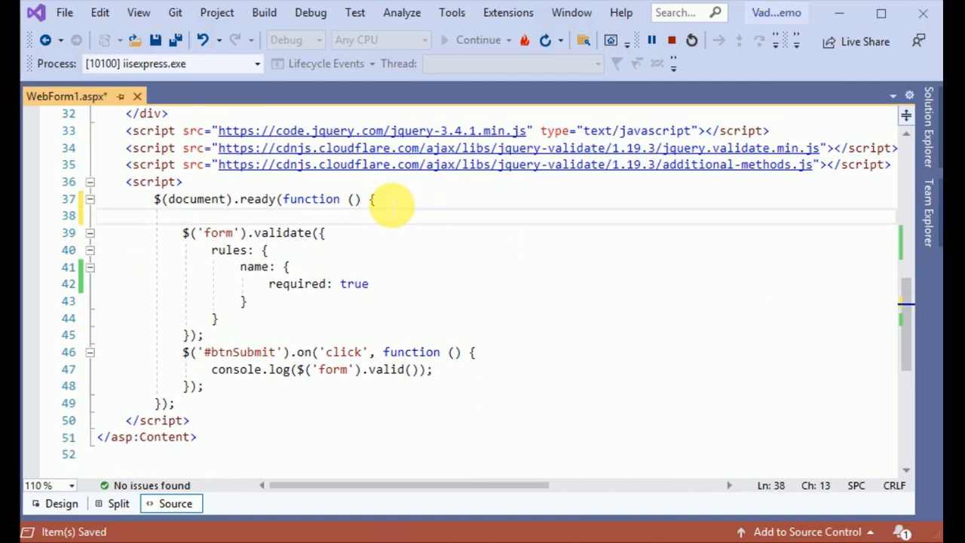
{"action": "type", "text": "$."}
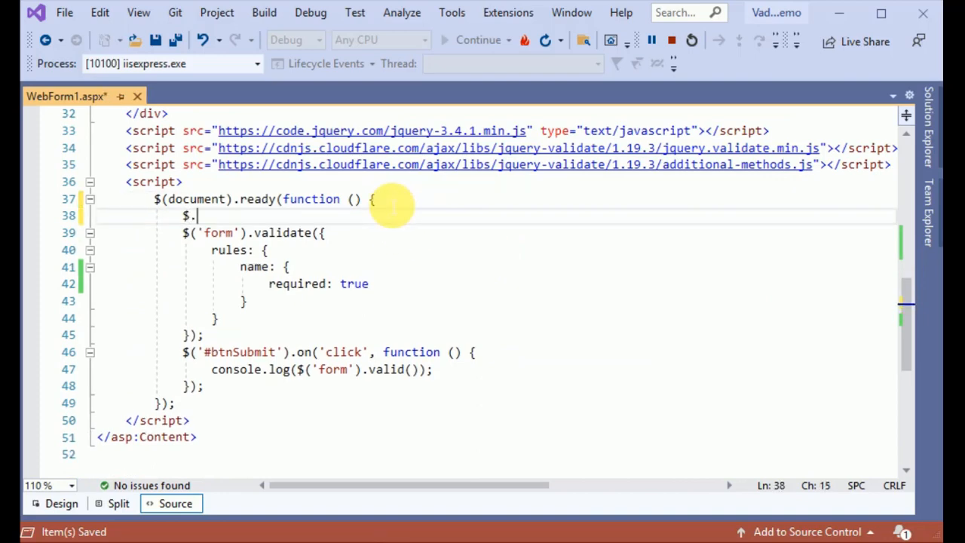
{"action": "type", "text": "validator.a"}
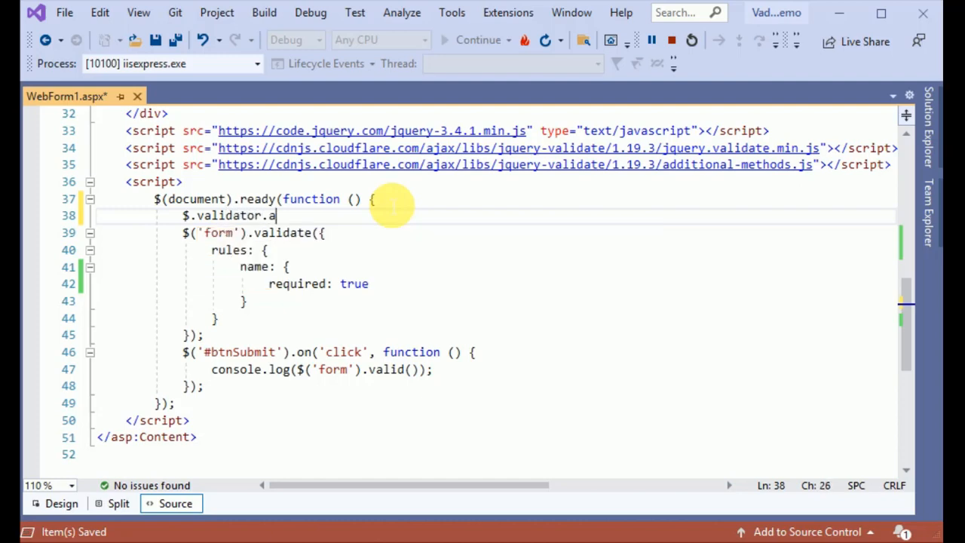
{"action": "type", "text": "ddMetho"}
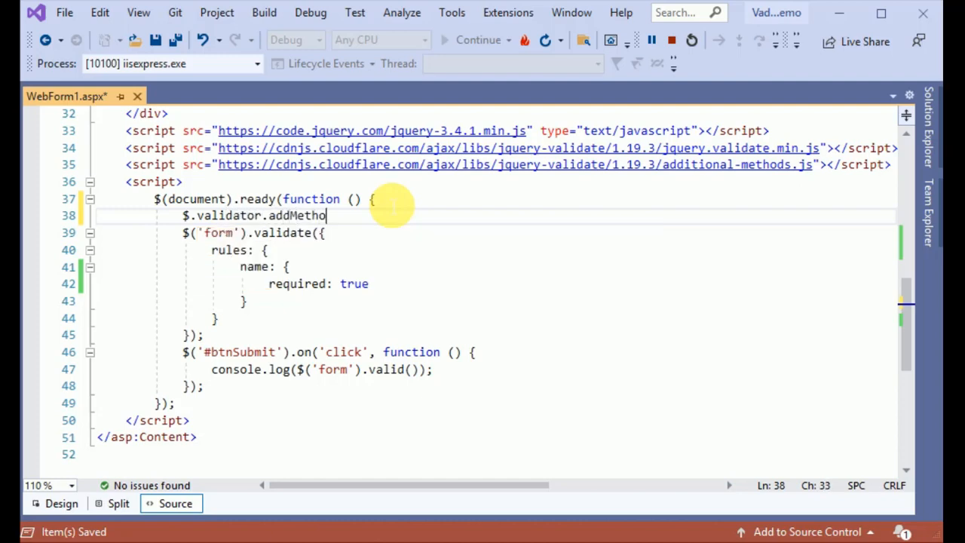
{"action": "type", "text": "()"}
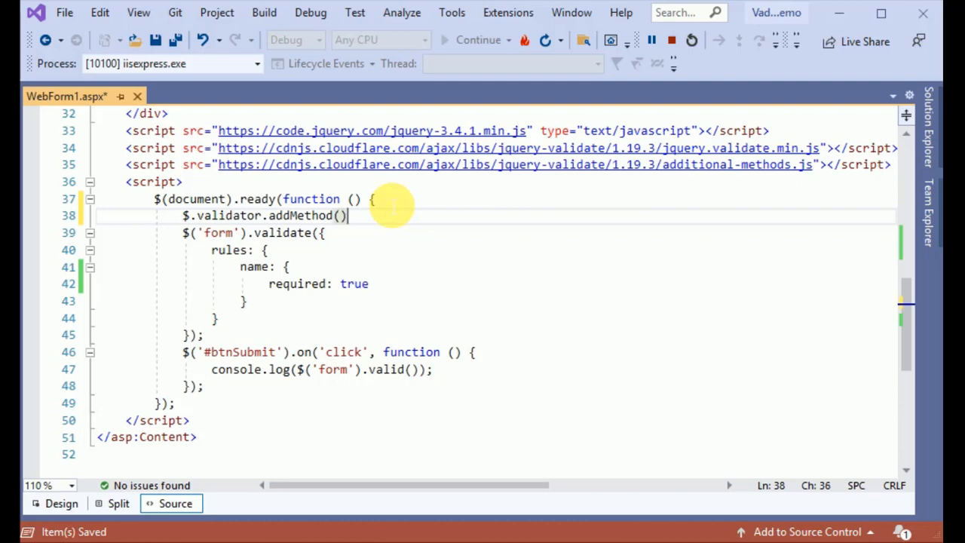
{"action": "type", "text": "'"}
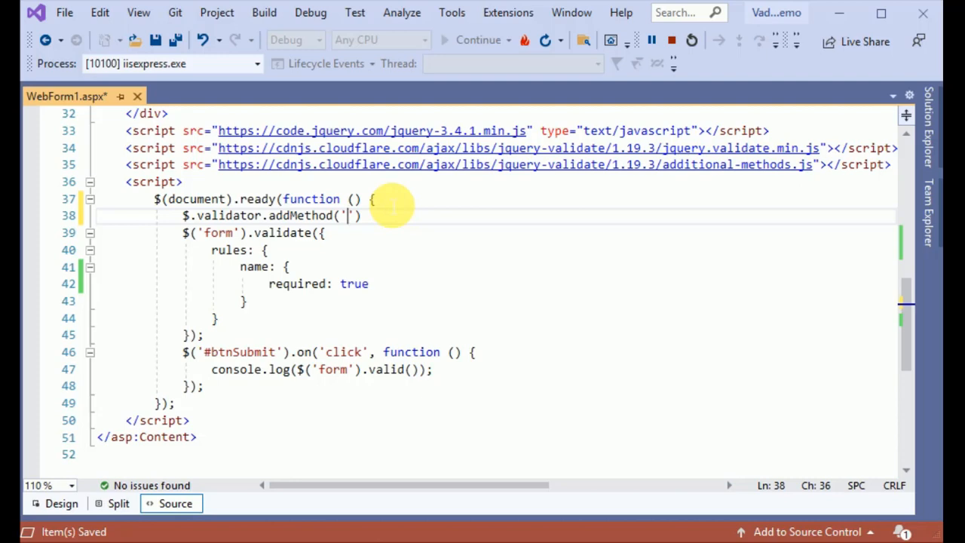
{"action": "type", "text": "ForSel"}
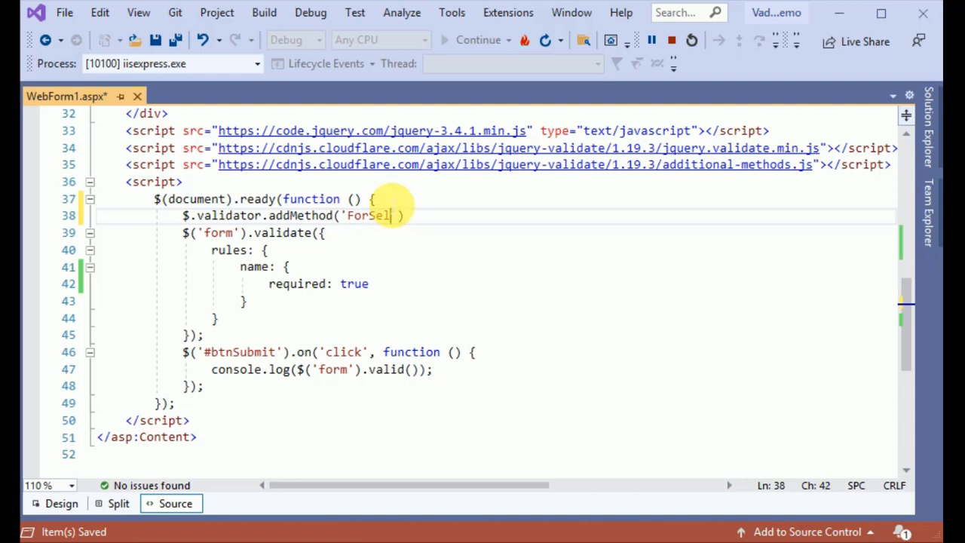
{"action": "type", "text": "ect"}
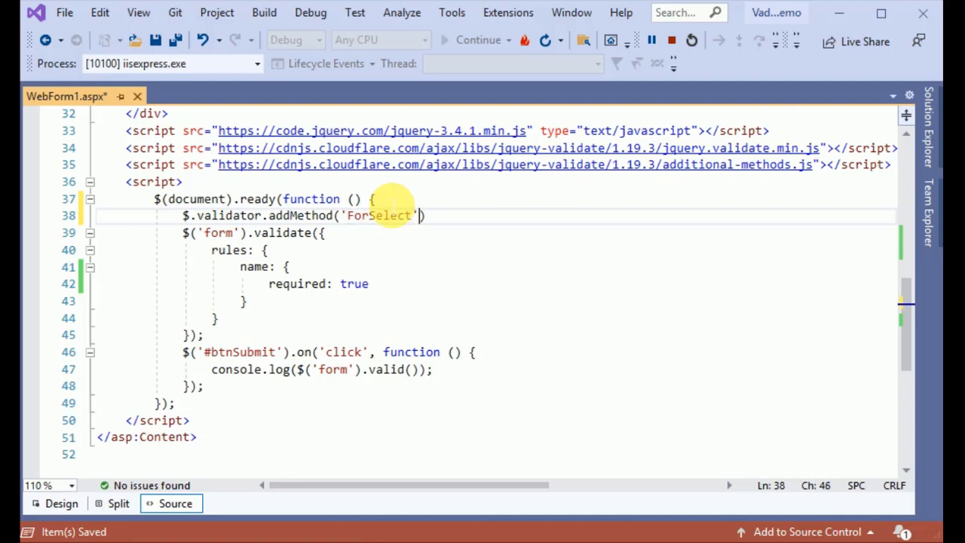
{"action": "type", "text": ", fu"}
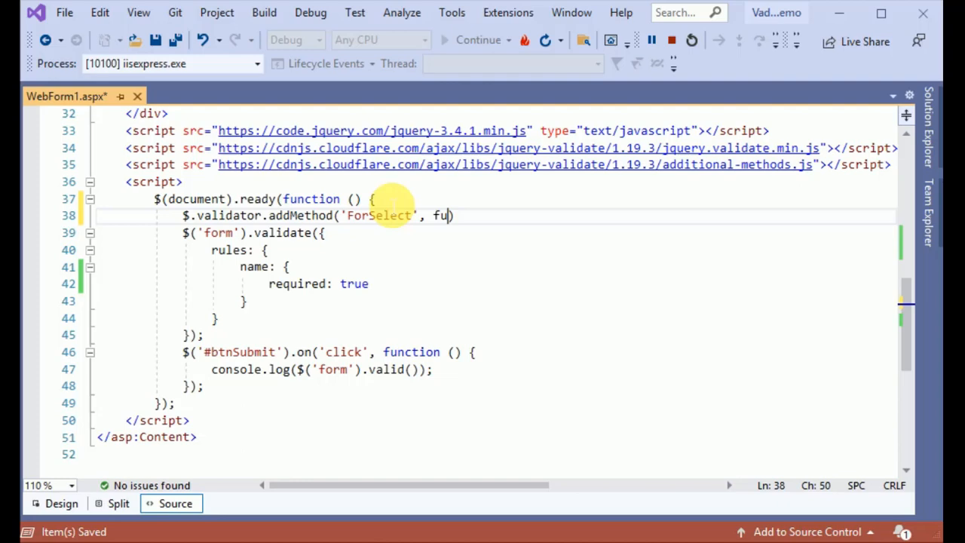
{"action": "type", "text": "nction("}
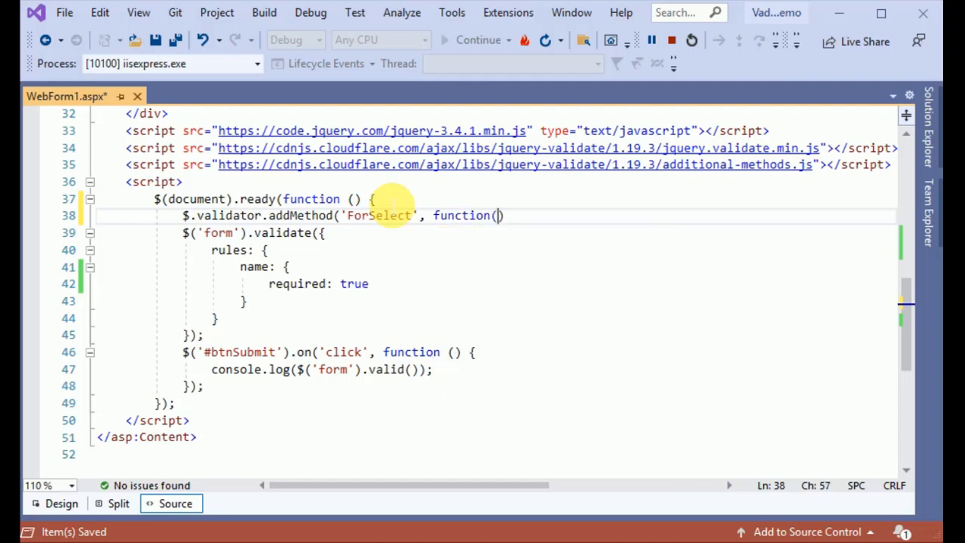
{"action": "type", "text": ")"}
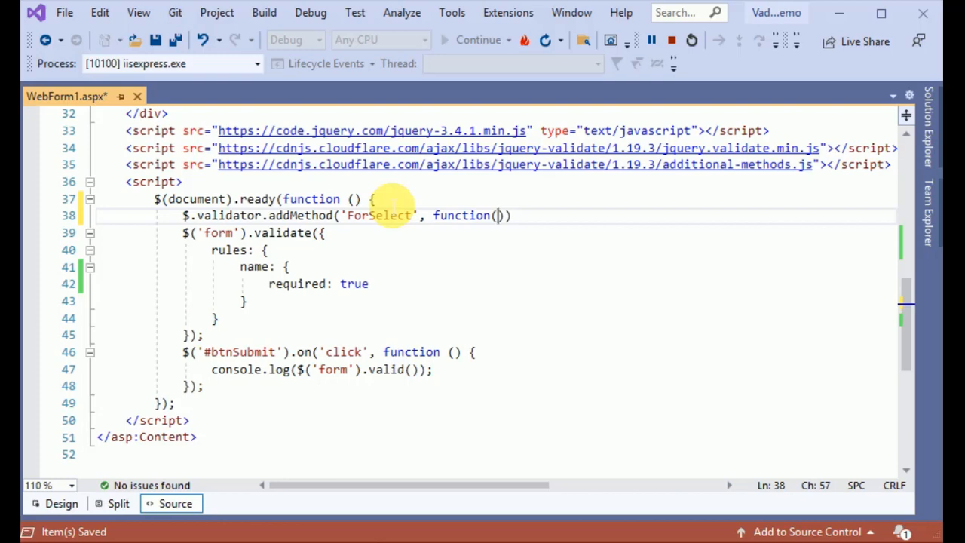
{"action": "type", "text": "value, e"}
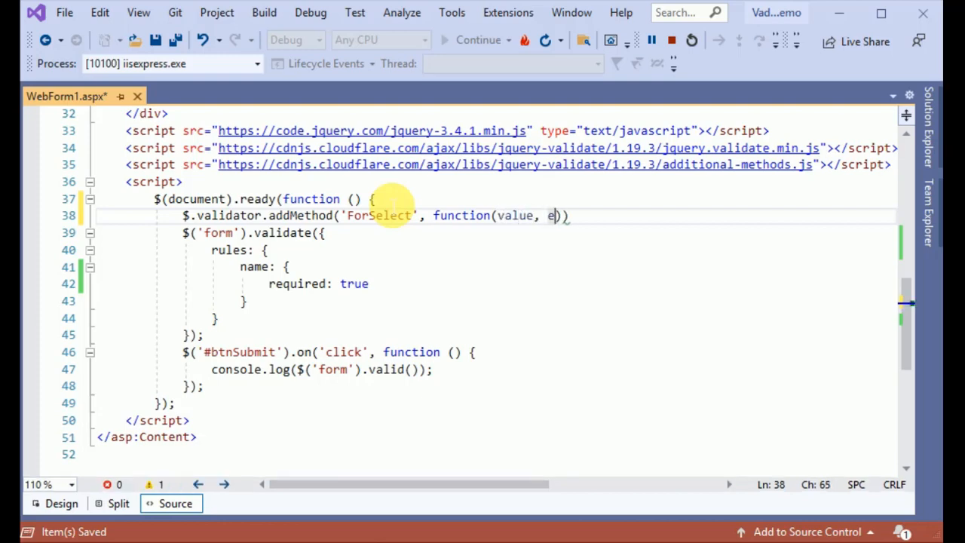
{"action": "type", "text": "le, a"}
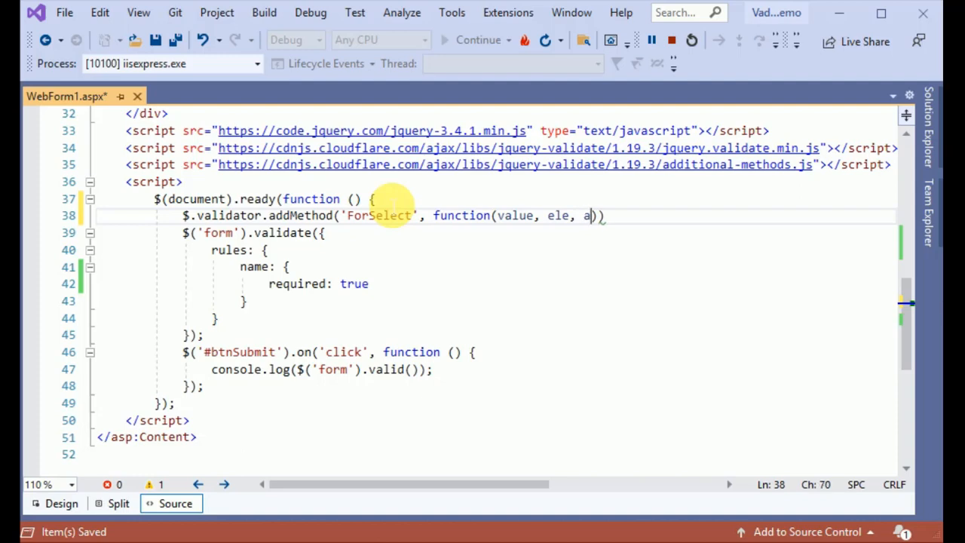
{"action": "type", "text": "p"}
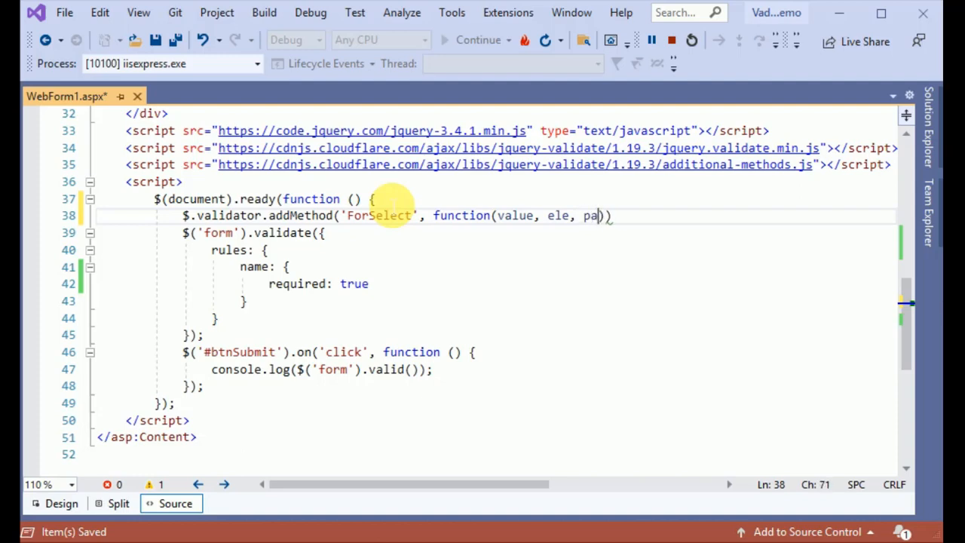
{"action": "type", "text": "ram"}
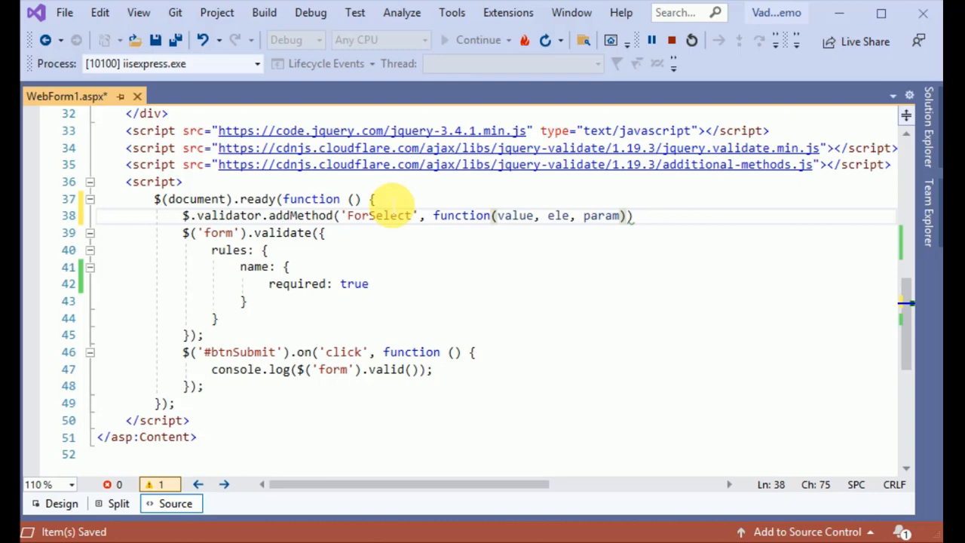
{"action": "type", "text": "{ }"}
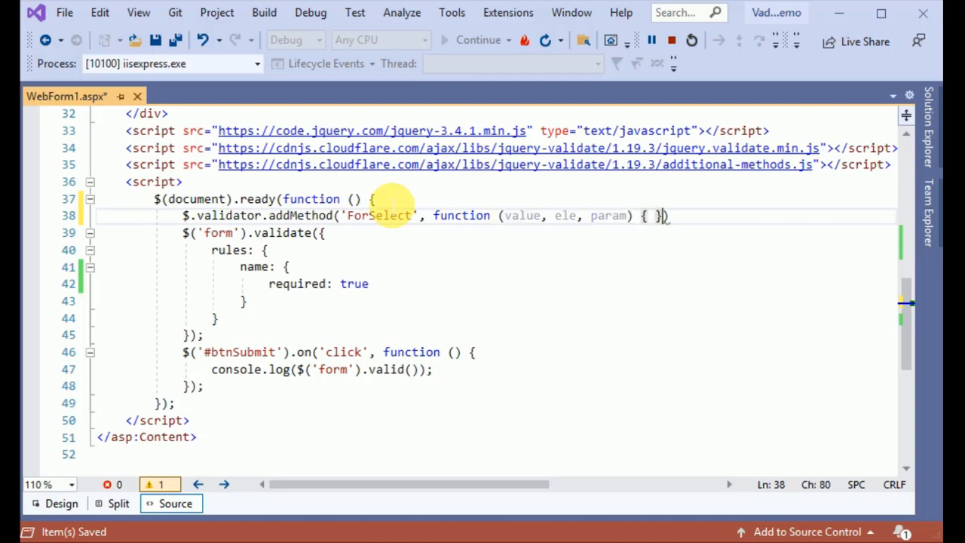
{"action": "type", "text": ","}
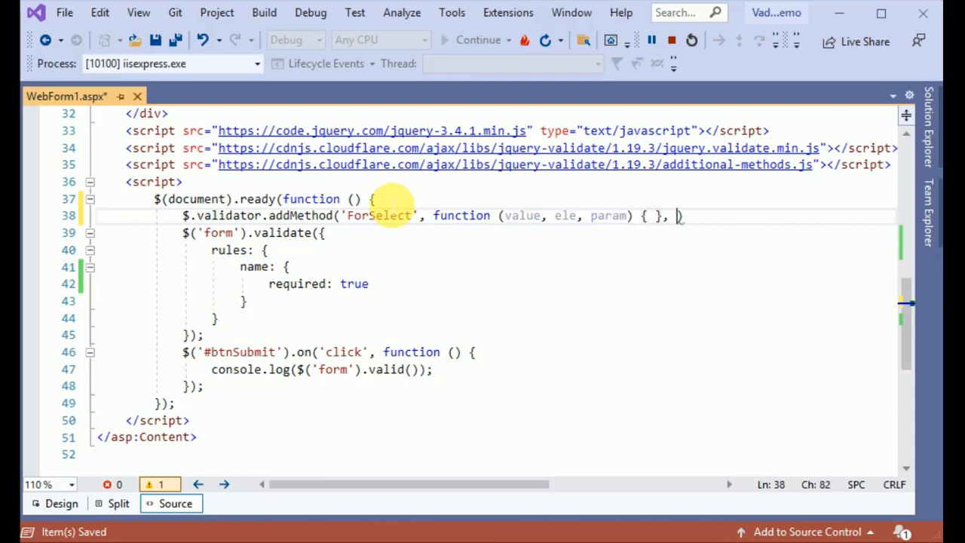
{"action": "type", "text": "''"}
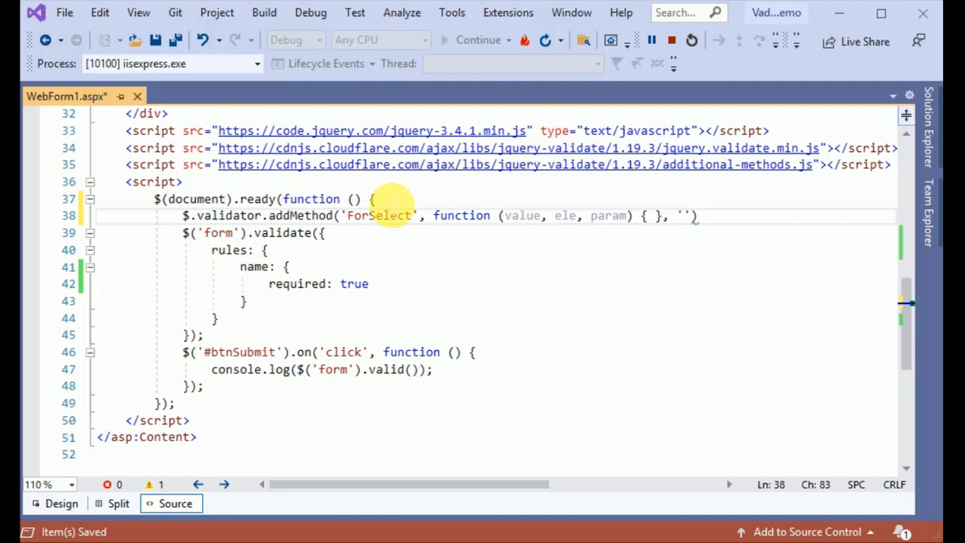
{"action": "type", "text": "G"}
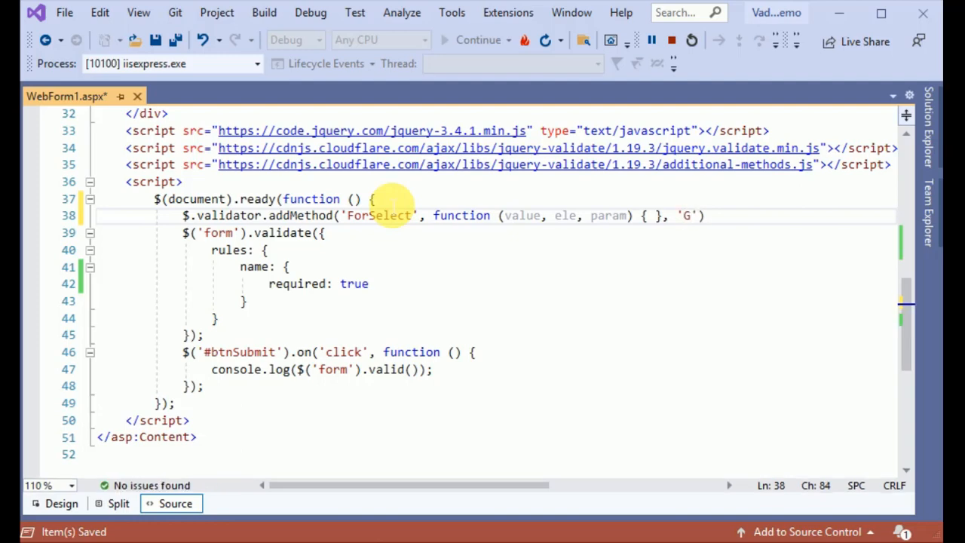
{"action": "type", "text": "Select Gender"}
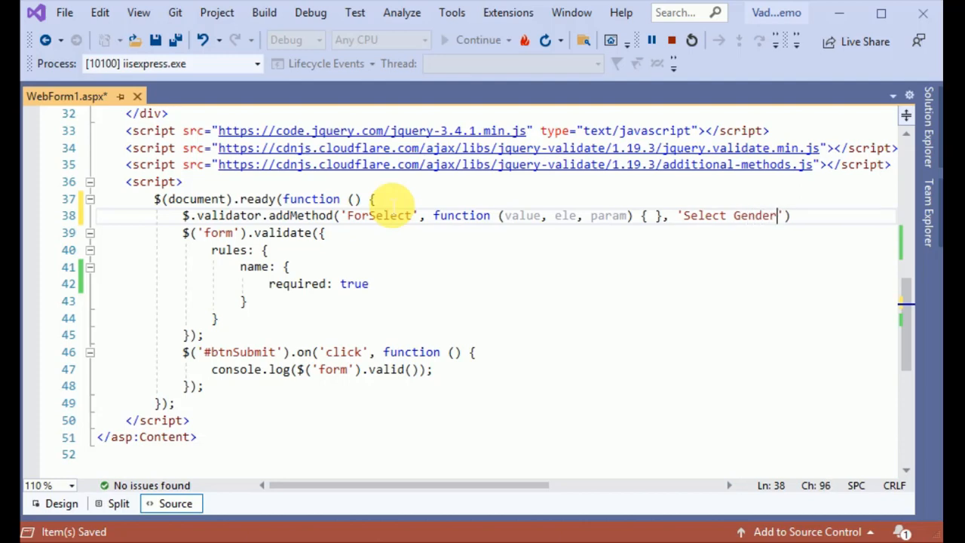
{"action": "type", "text": ");"}
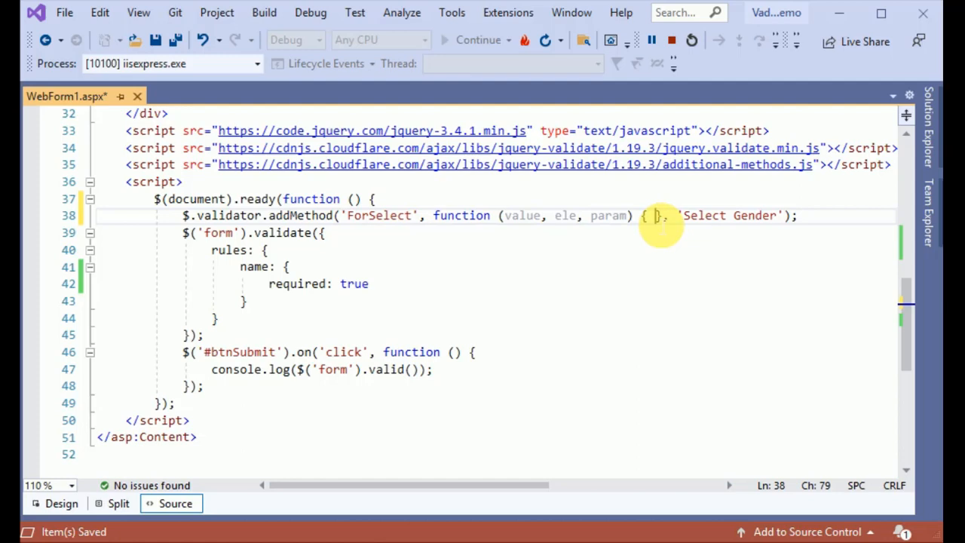
Step: Make the ForSelect function body return value != '0' and save the file
{"action": "key", "text": "Enter"}
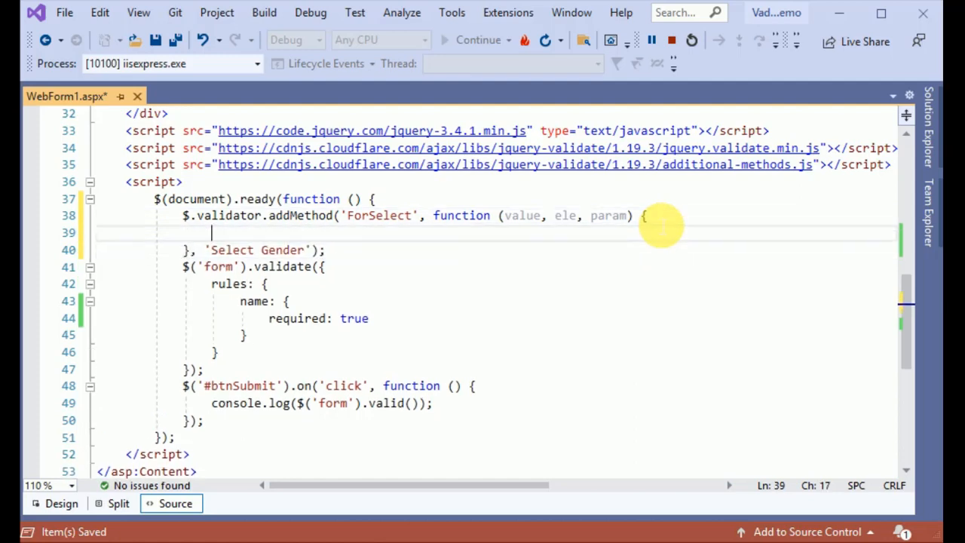
{"action": "type", "text": "return"}
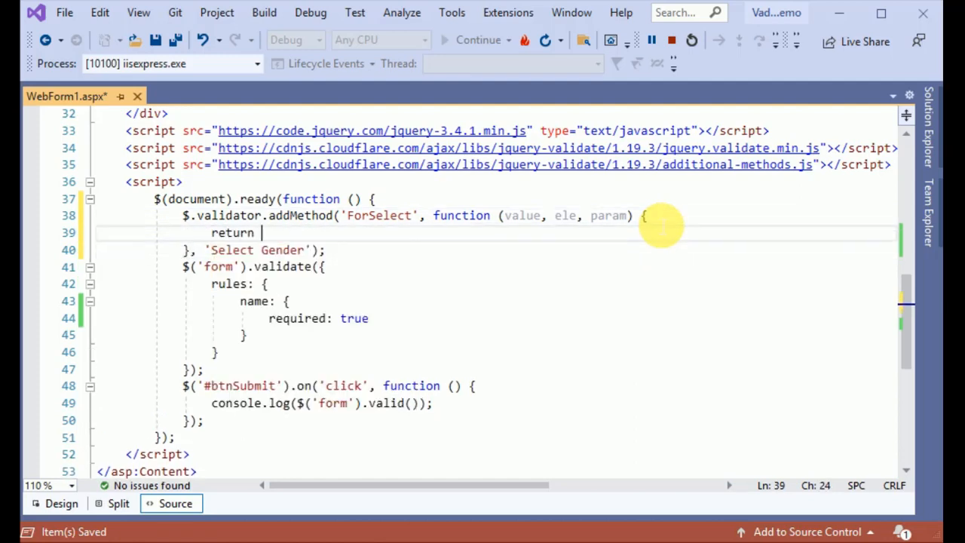
{"action": "type", "text": "value"}
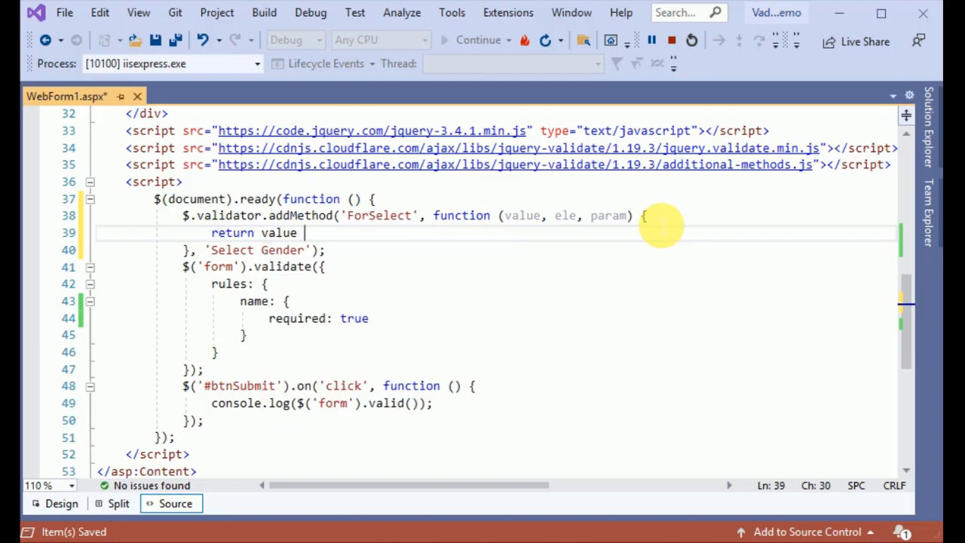
{"action": "type", "text": "!= ''"}
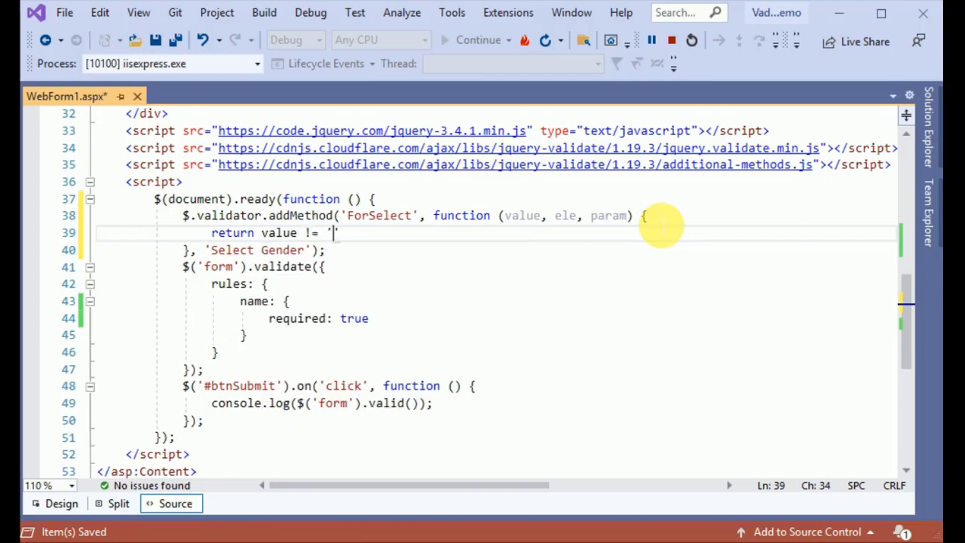
{"action": "type", "text": "0"}
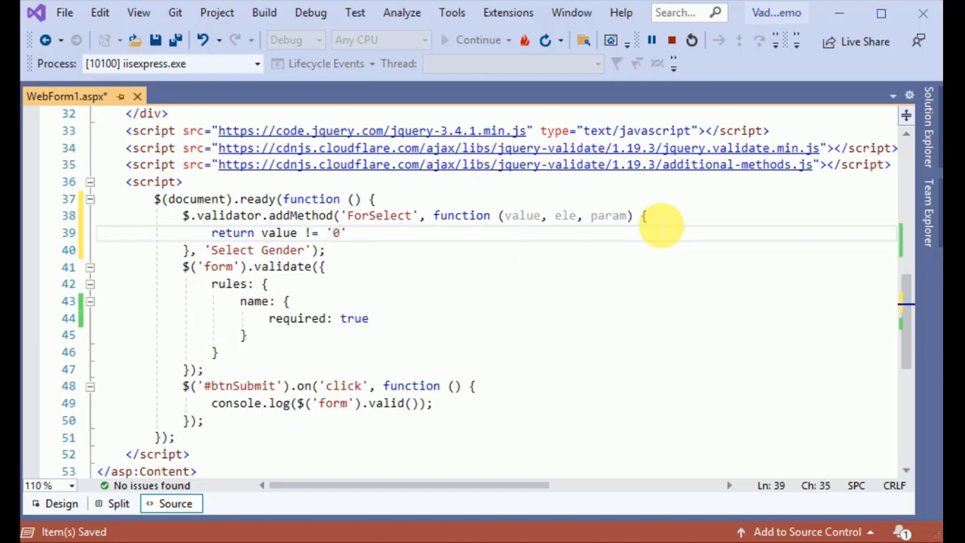
{"action": "type", "text": ";"}
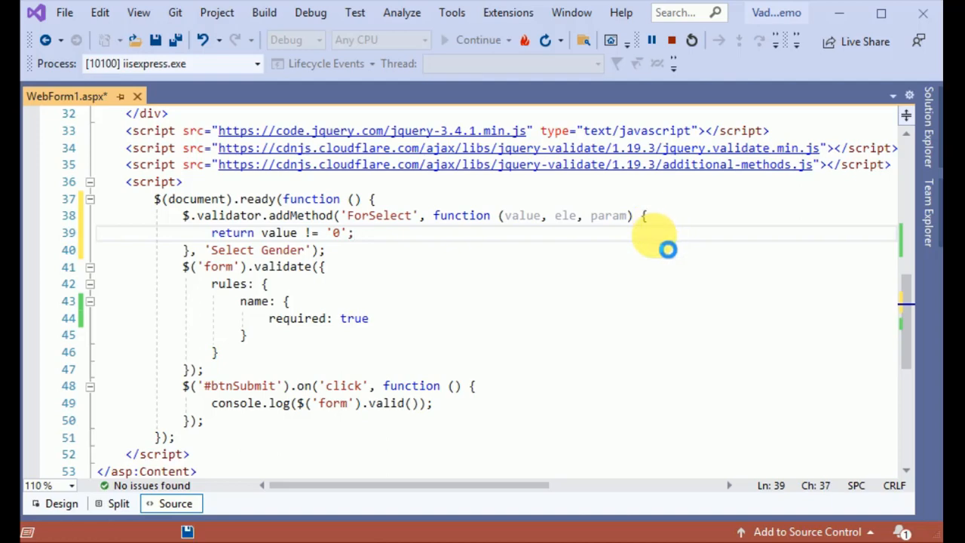
{"action": "key", "text": "ctrl+s"}
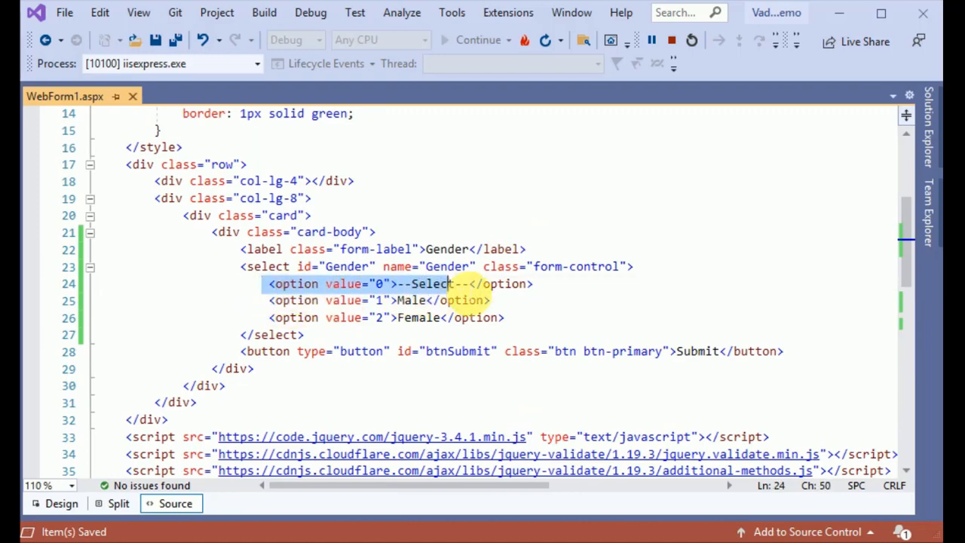
Step: Rename the 'name' rule key to 'Gender' and replace required: true with ForSelect: true
{"action": "left_click", "coordinate": [531, 283]}
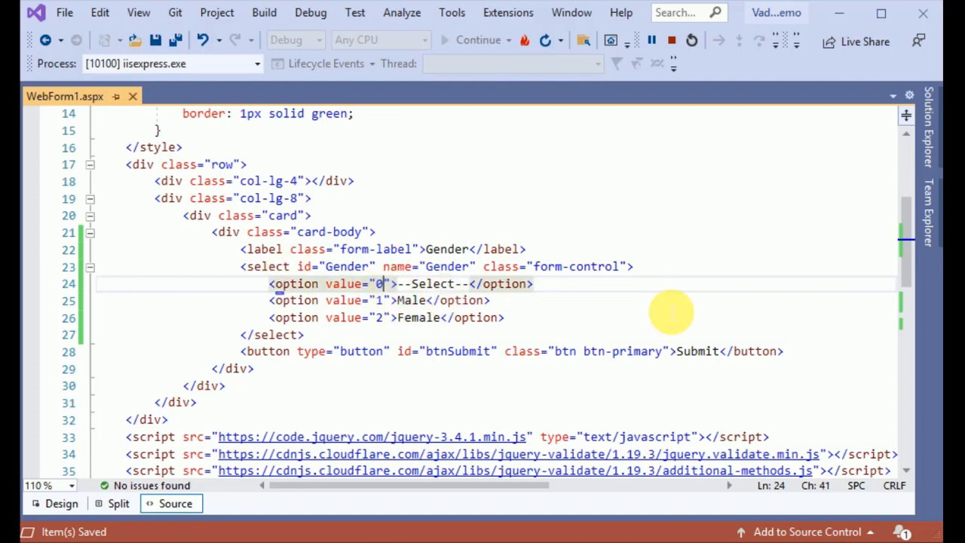
{"action": "scroll", "scroll_direction": "down", "scroll_amount": 3}
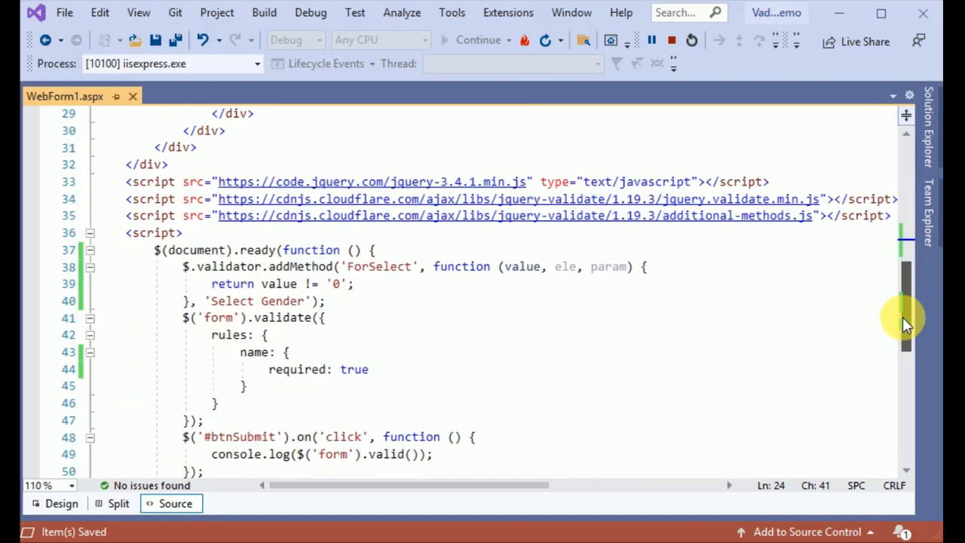
{"action": "scroll", "scroll_direction": "down", "scroll_amount": 3}
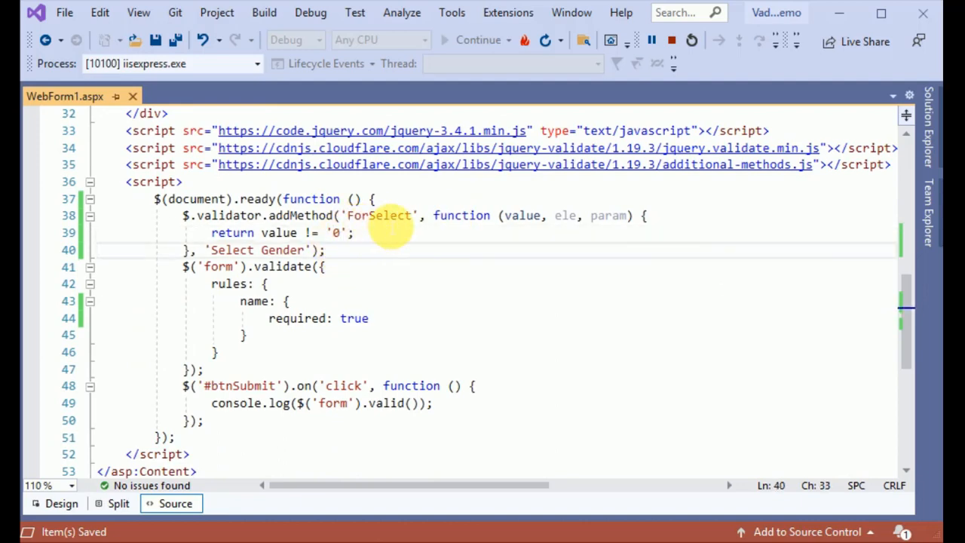
{"action": "double_click", "coordinate": [380, 216]}
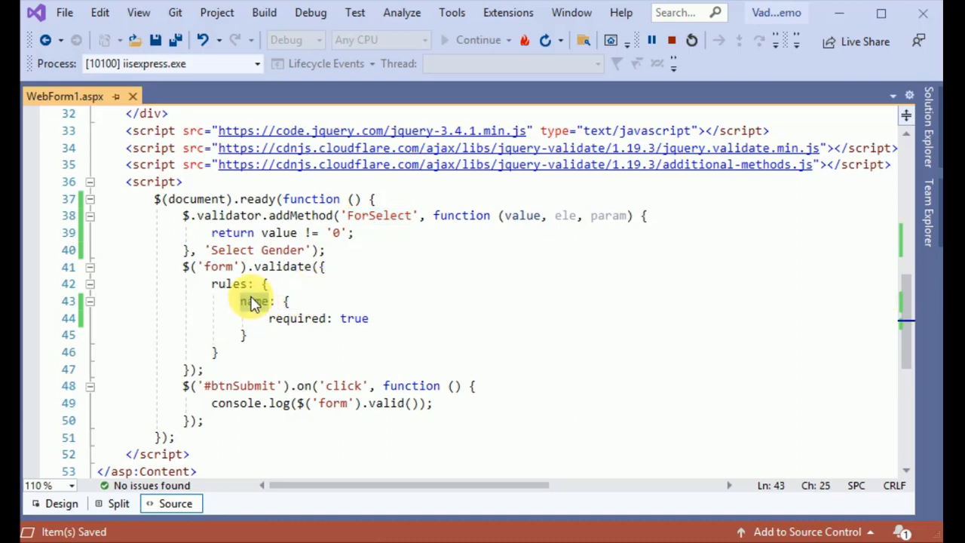
{"action": "type", "text": "Gender"}
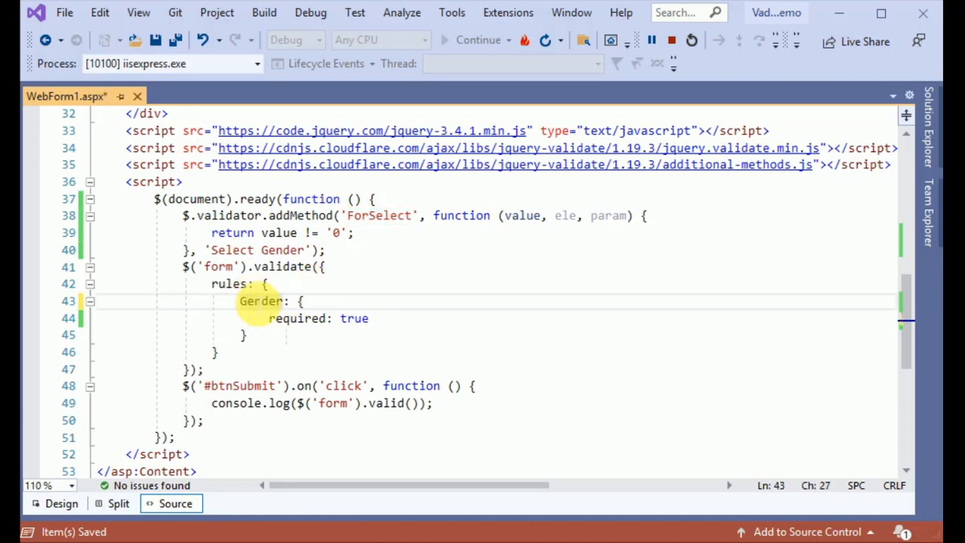
{"action": "type", "text": "ForSelect"}
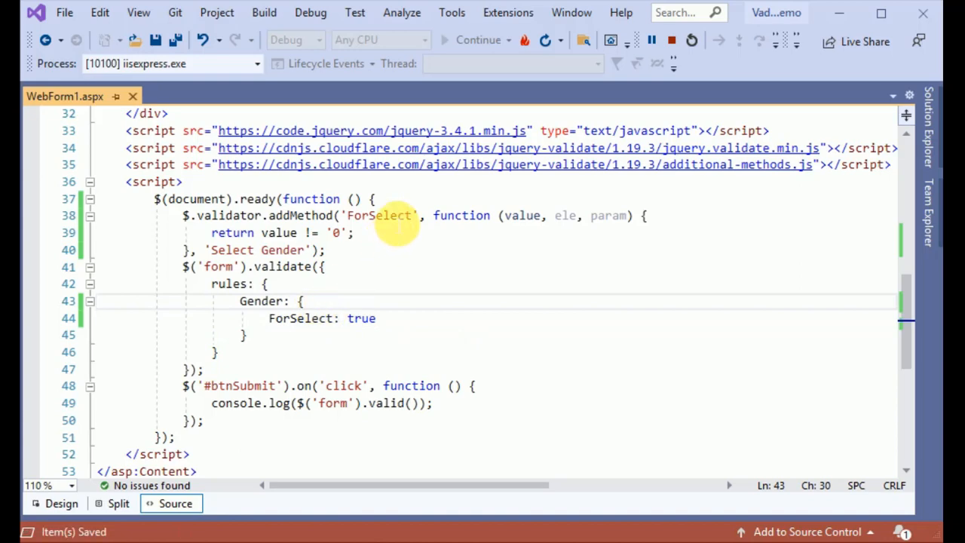
Step: Highlight the Gender rule block to point it out, then deselect it
{"action": "left_click_drag", "start_coordinate": [305, 302], "coordinate": [245, 335]}
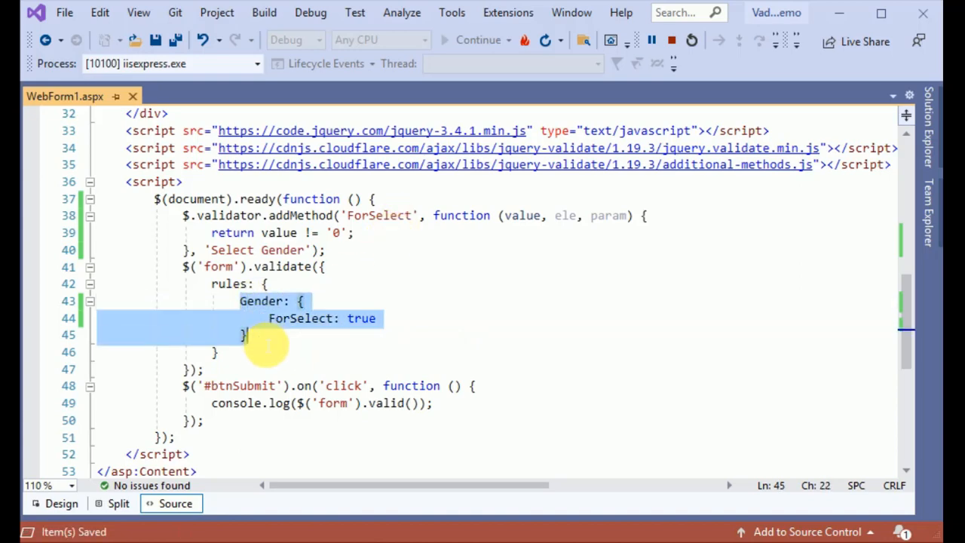
{"action": "left_click", "coordinate": [245, 335]}
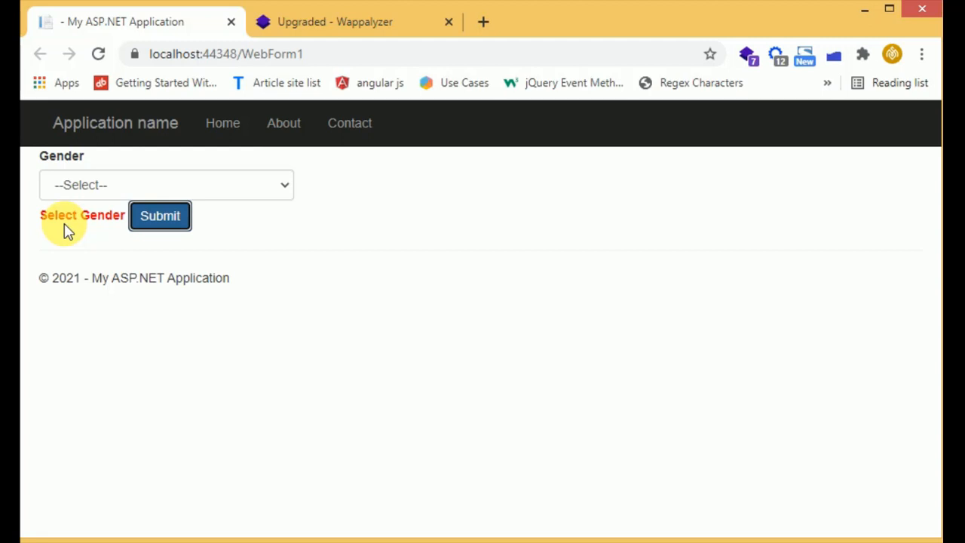
{"action": "mouse_move", "coordinate": [63, 225]}
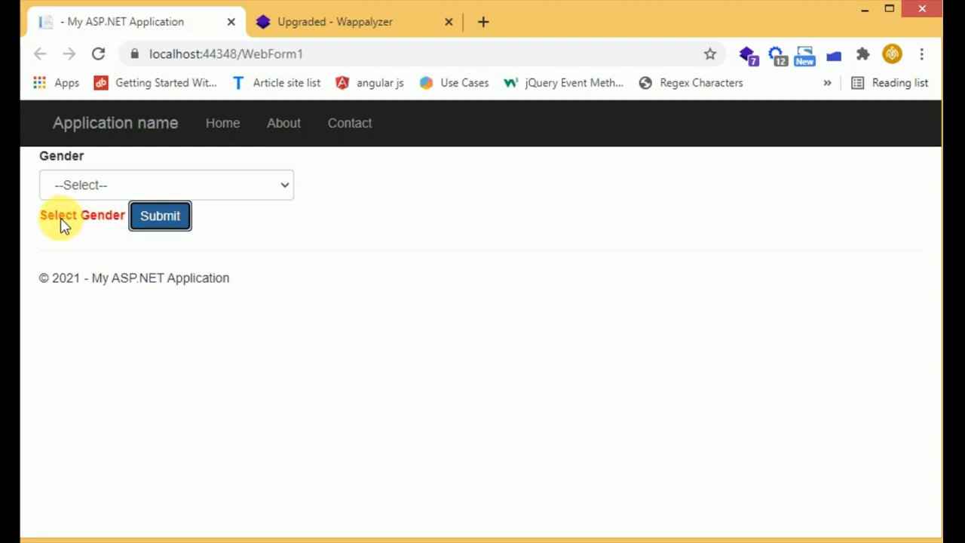
{"action": "left_click", "coordinate": [166, 184]}
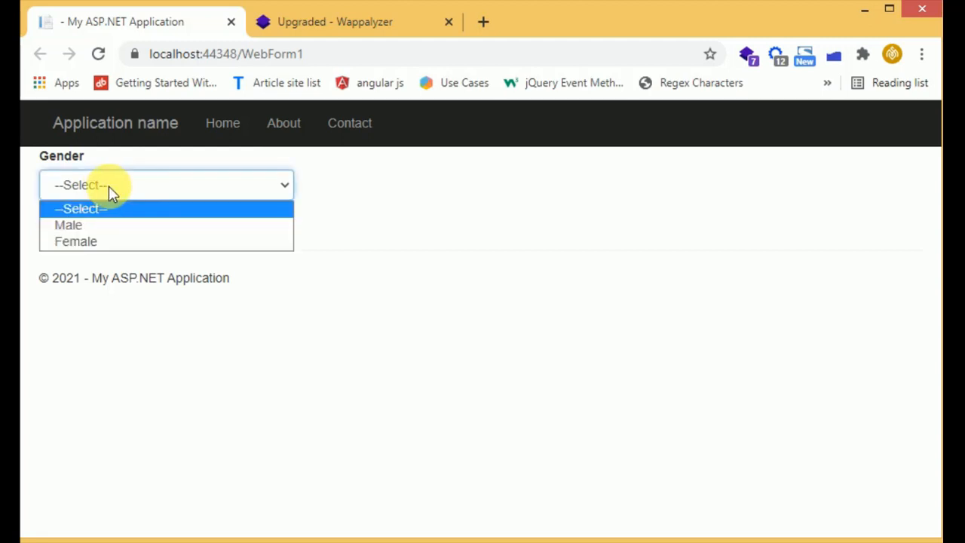
{"action": "mouse_move", "coordinate": [83, 224]}
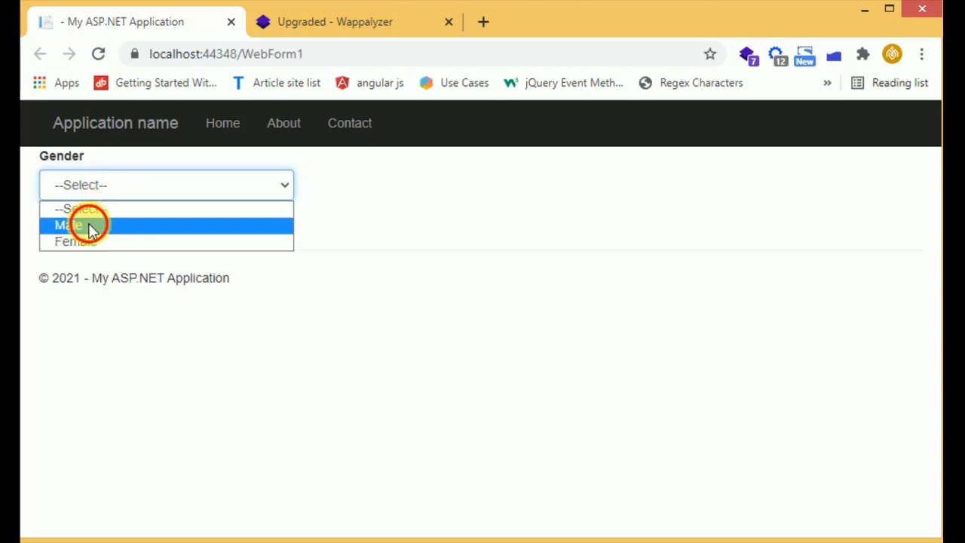
{"action": "left_click", "coordinate": [68, 225]}
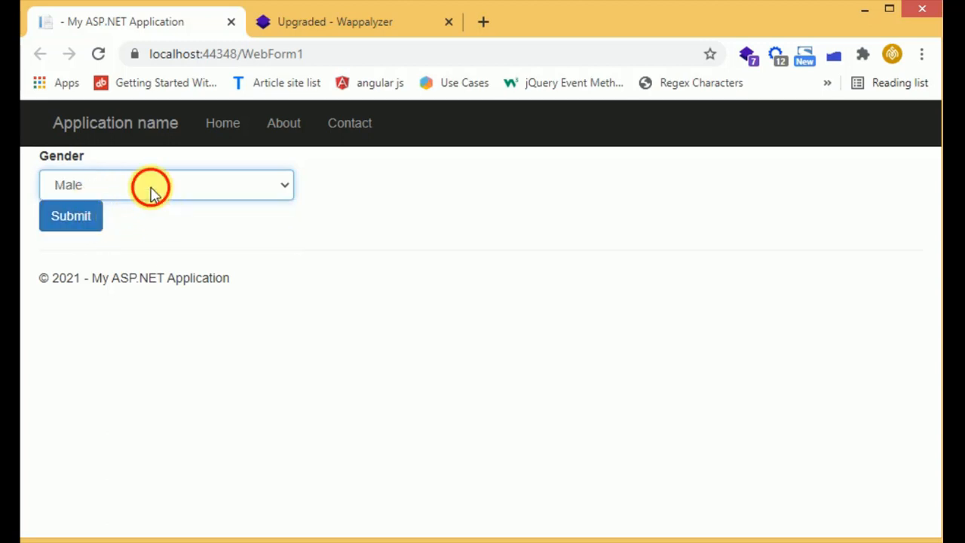
{"action": "left_click", "coordinate": [71, 216]}
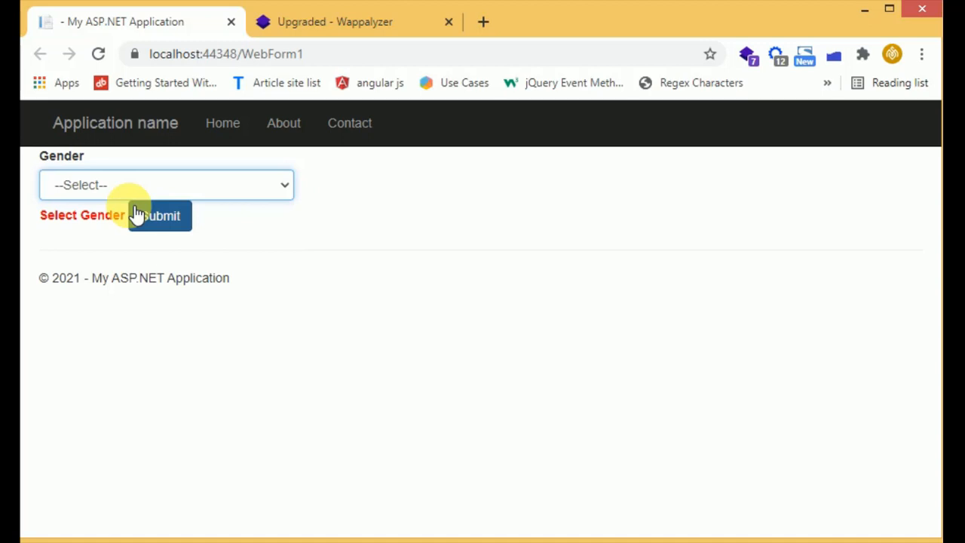
{"action": "mouse_move", "coordinate": [66, 219]}
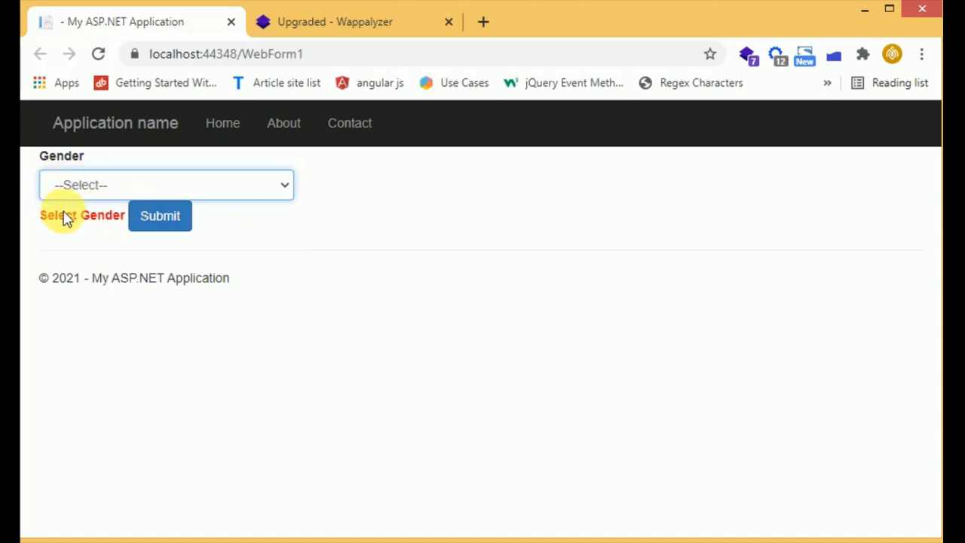
{"action": "mouse_move", "coordinate": [193, 254]}
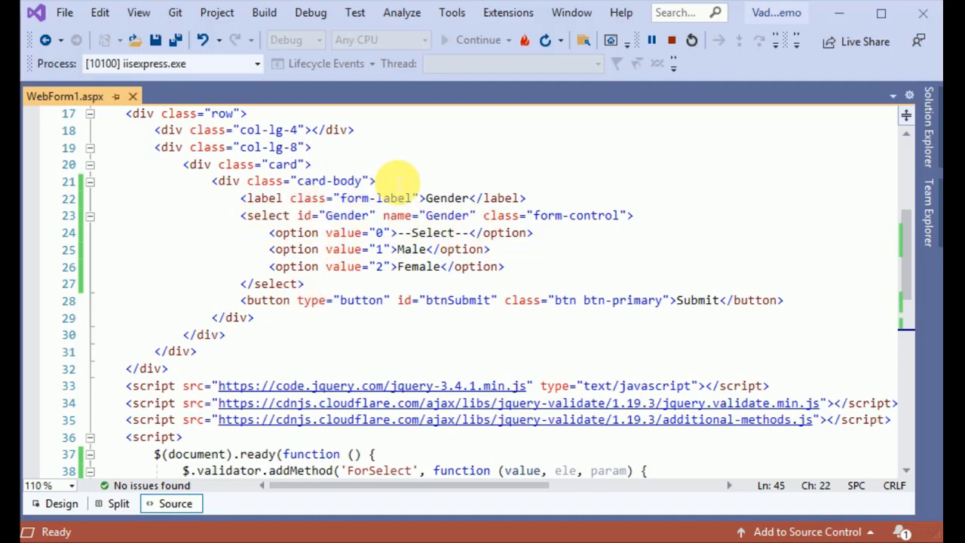
Step: Insert <div class="form-group"> above the Gender label, closing it after </select>
{"action": "type", "text": "<div class"}
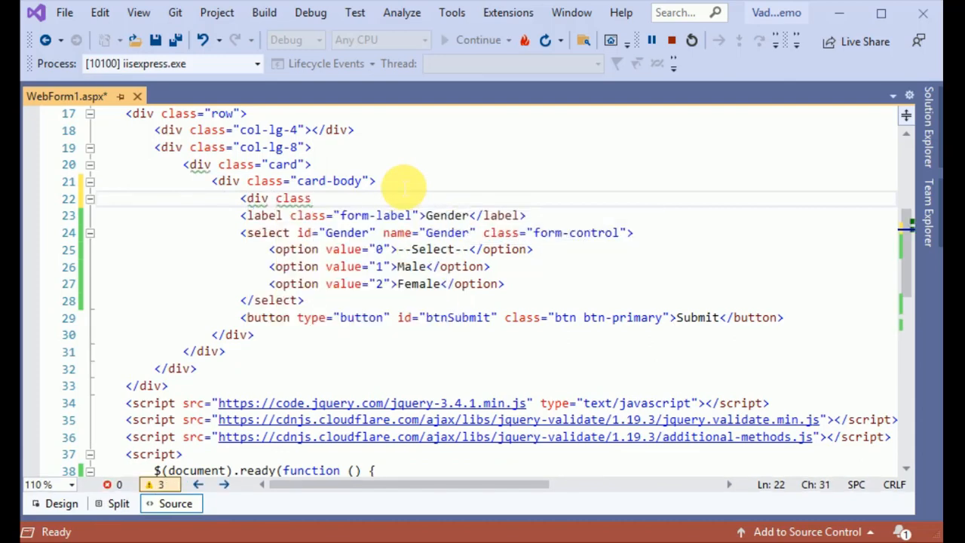
{"action": "type", "text": "=\"form-group\">"}
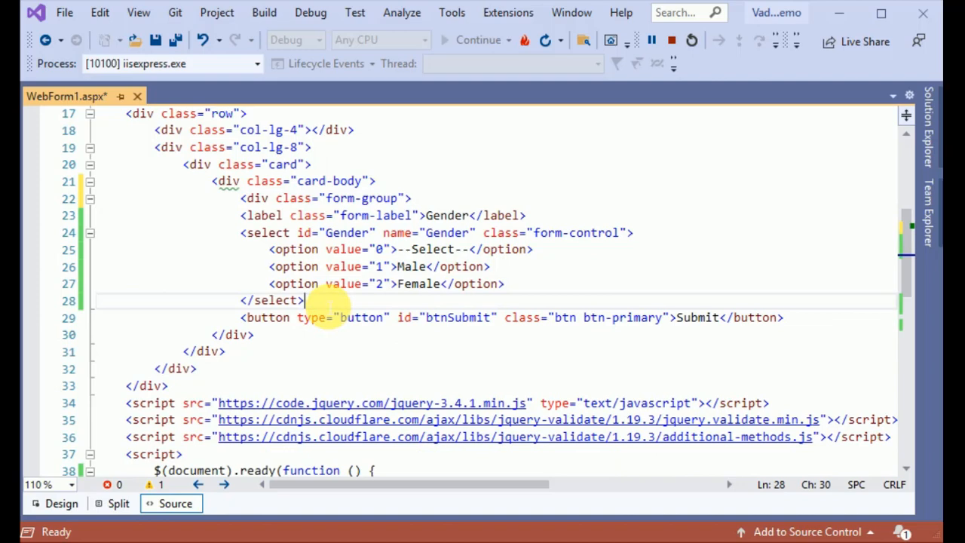
{"action": "key", "text": "enter"}
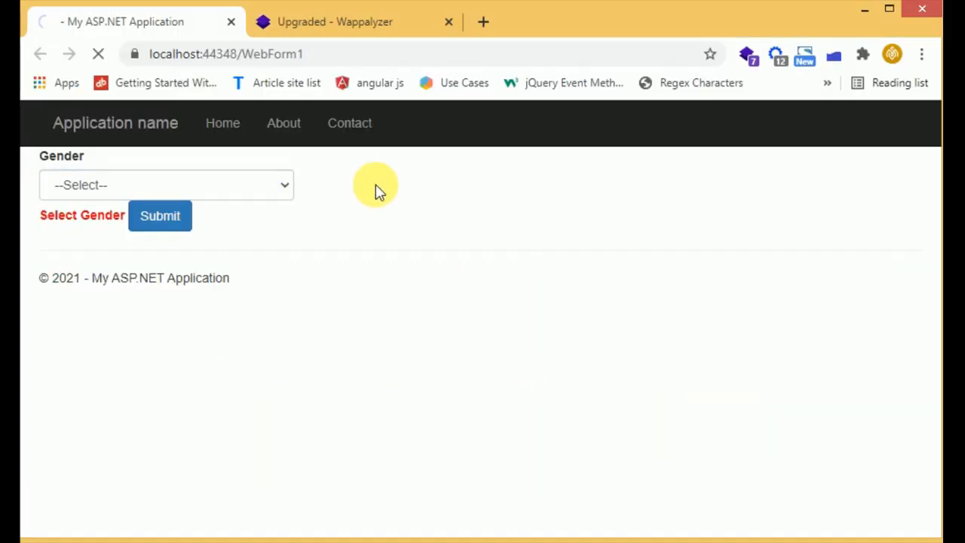
Step: Submit with --Select-- to show 'Select Gender', choose Male to clear it, then revert to --Select--
{"action": "left_click", "coordinate": [159, 215]}
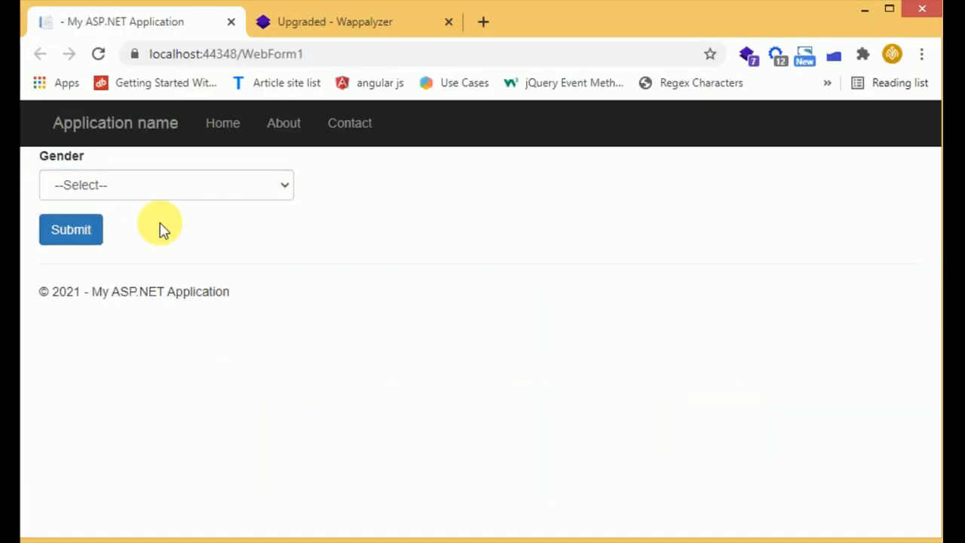
{"action": "left_click", "coordinate": [71, 229]}
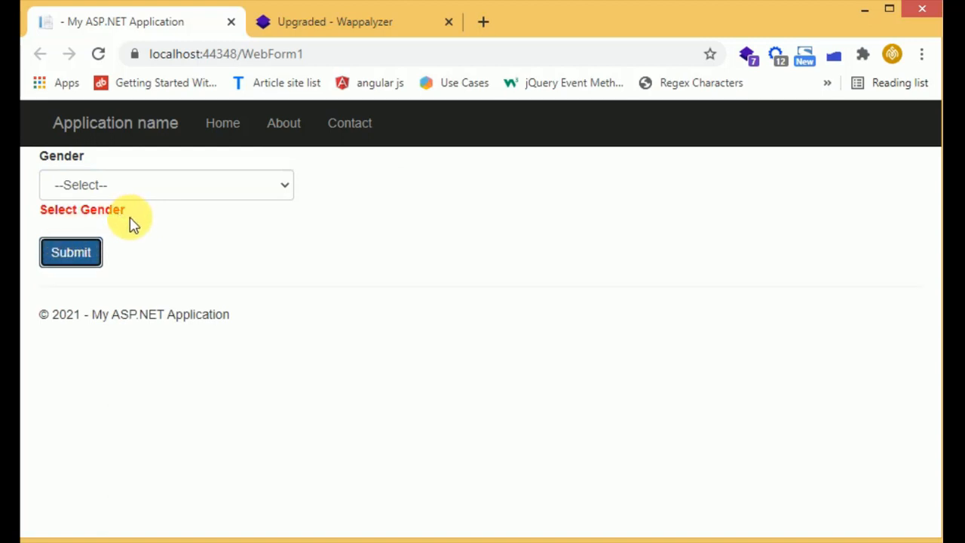
{"action": "mouse_move", "coordinate": [179, 234]}
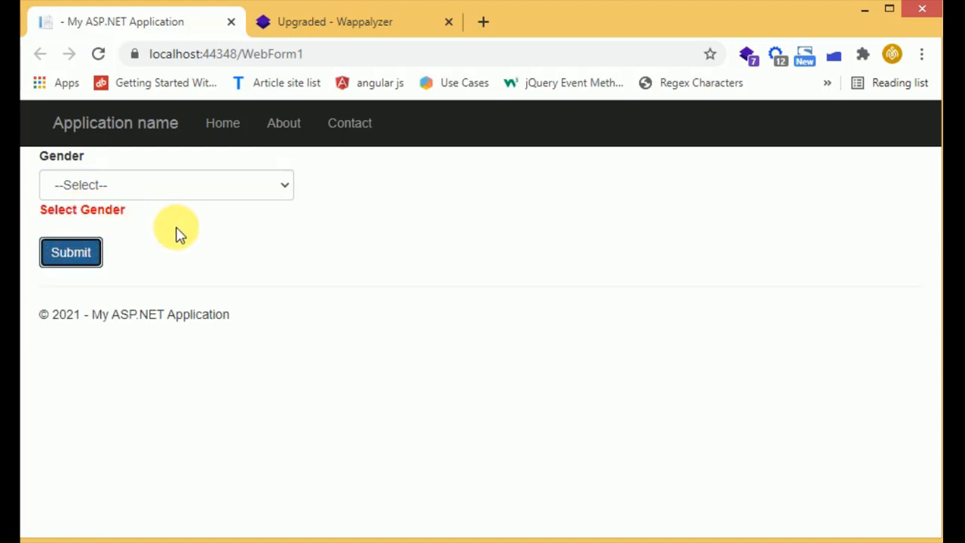
{"action": "left_click", "coordinate": [166, 184]}
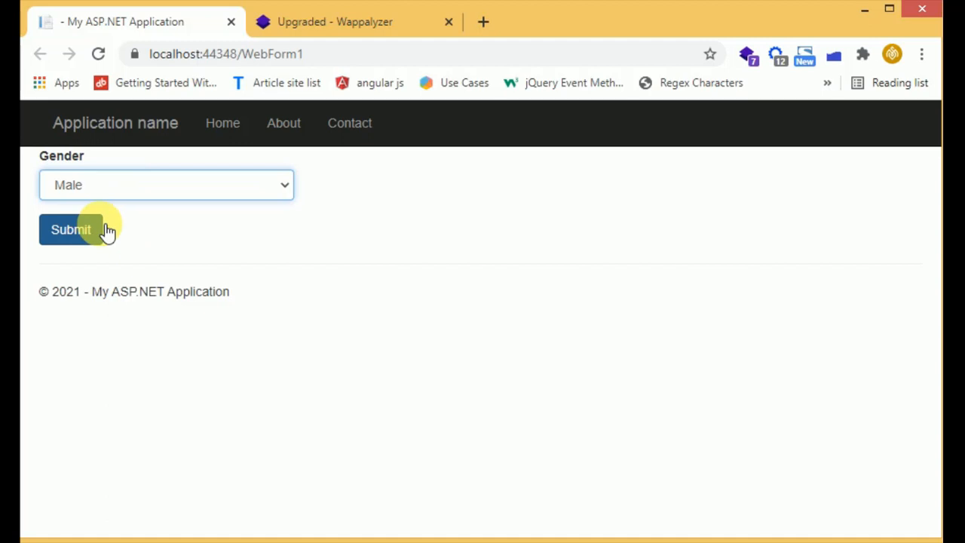
{"action": "left_click", "coordinate": [166, 184]}
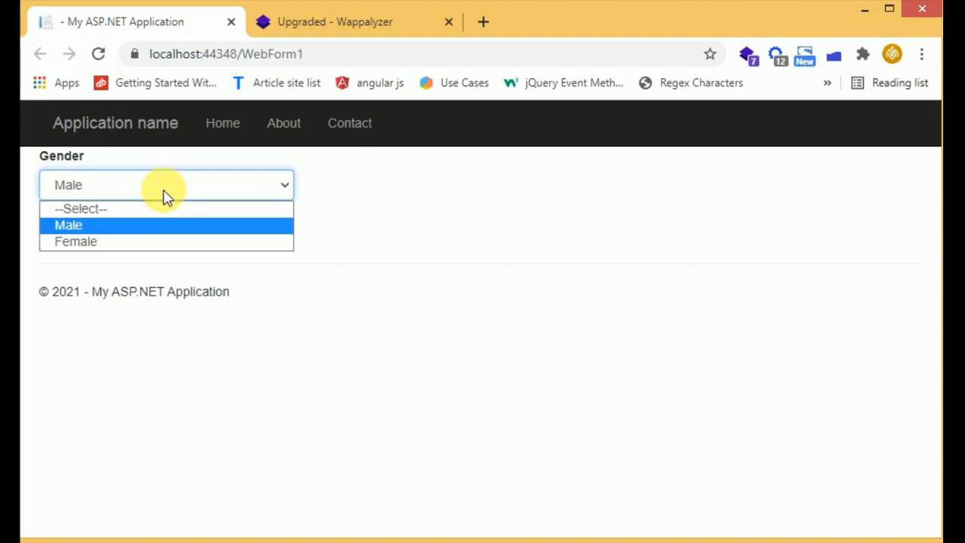
{"action": "left_click", "coordinate": [80, 208]}
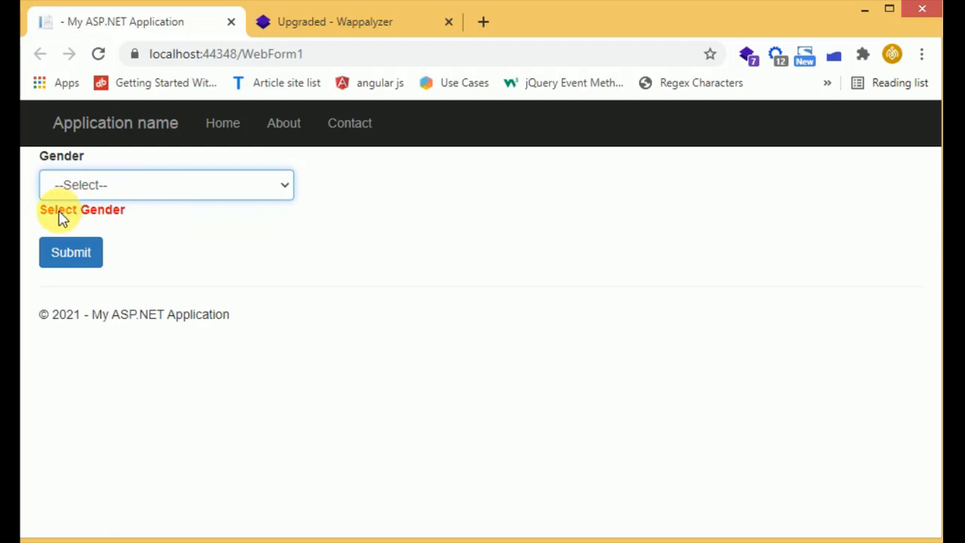
{"action": "mouse_move", "coordinate": [139, 257]}
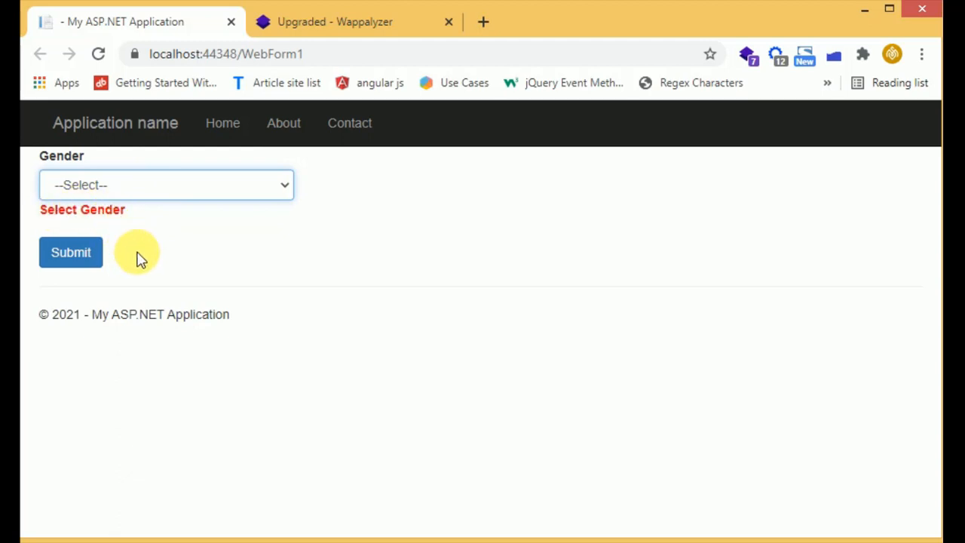
{"action": "mouse_move", "coordinate": [248, 245]}
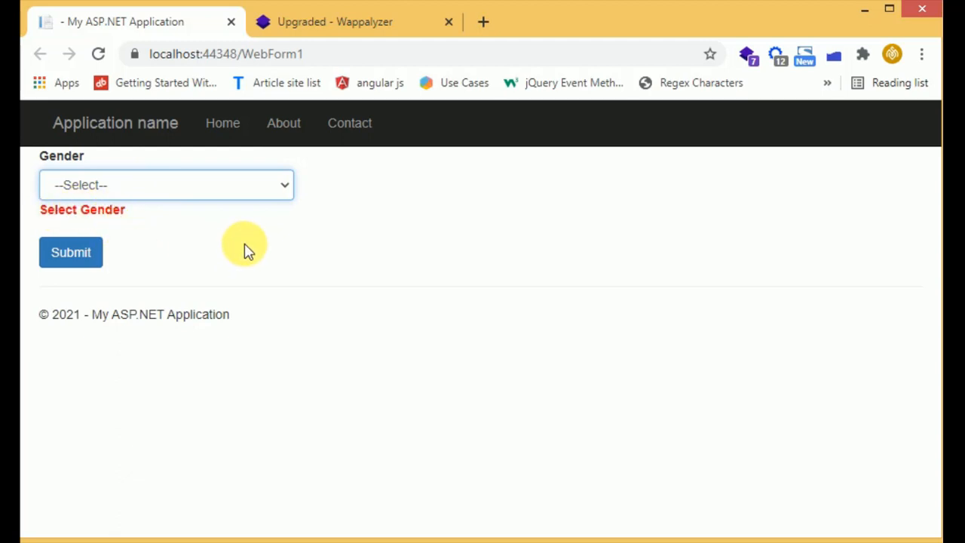